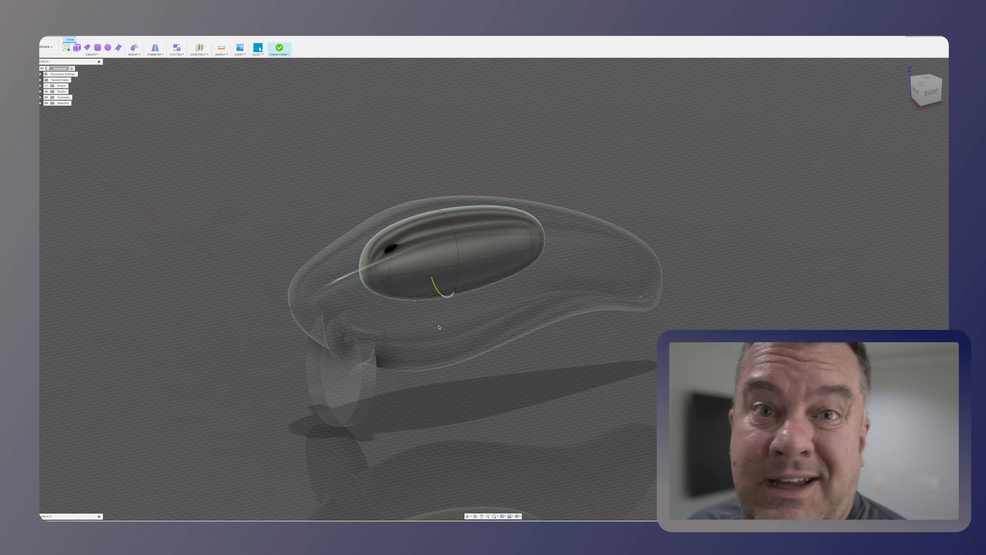
pyautogui.moveTo(484, 349)
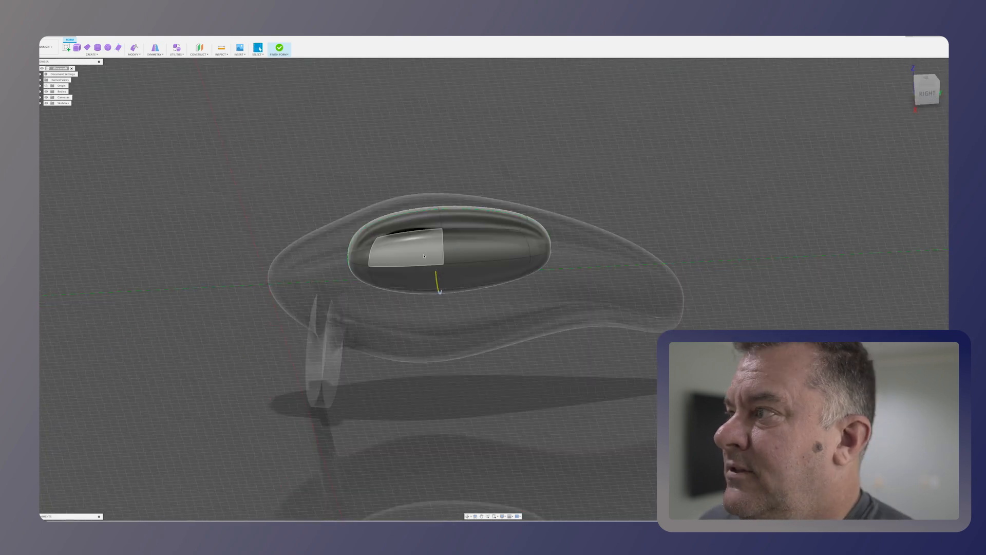
# - Select the air pocket T-spline form
pyautogui.click(406, 251)
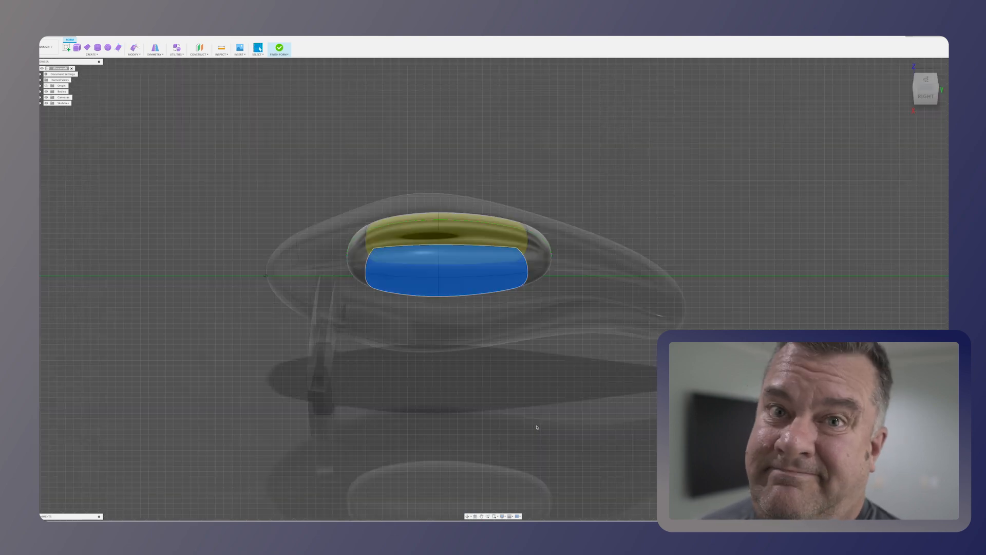
pyautogui.moveTo(591, 452)
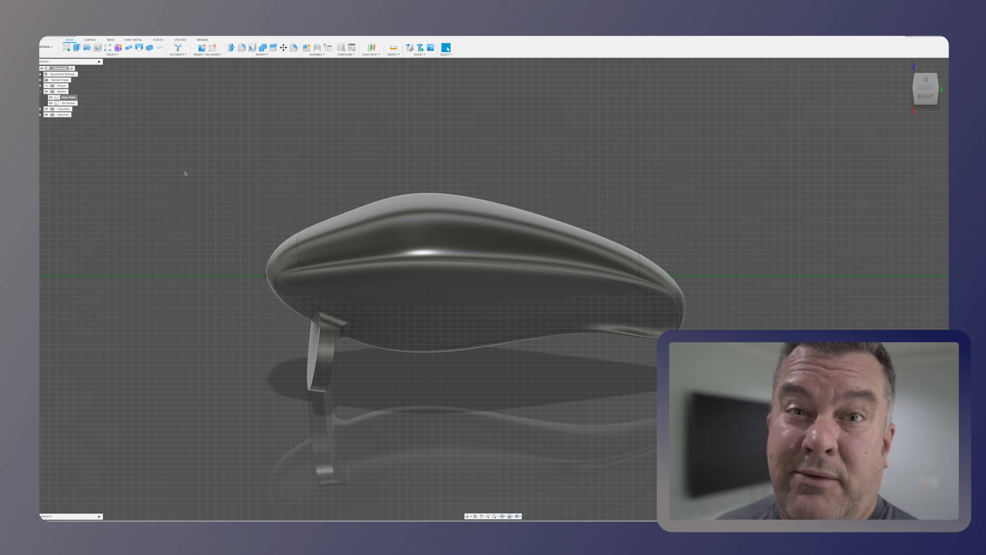
pyautogui.moveTo(212, 197)
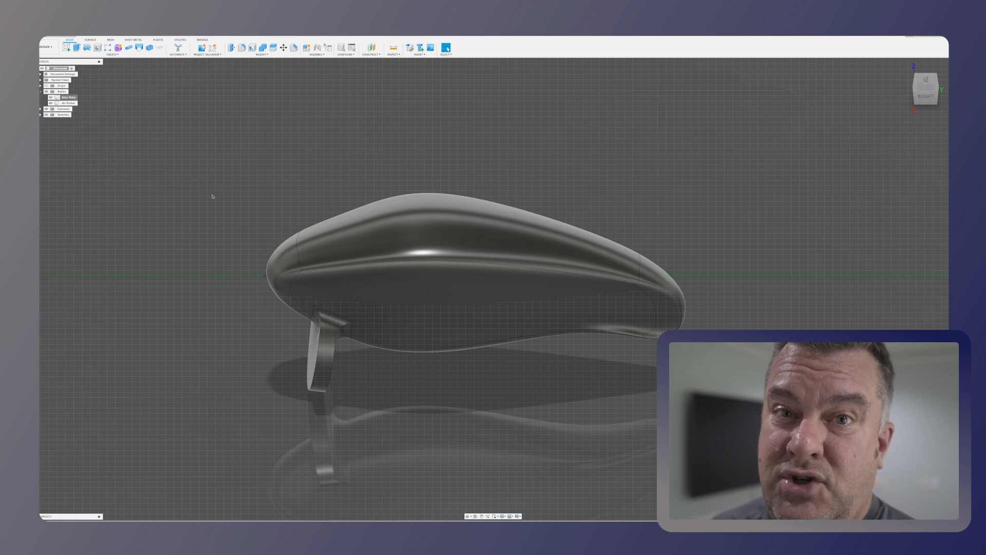
pyautogui.moveTo(120, 116)
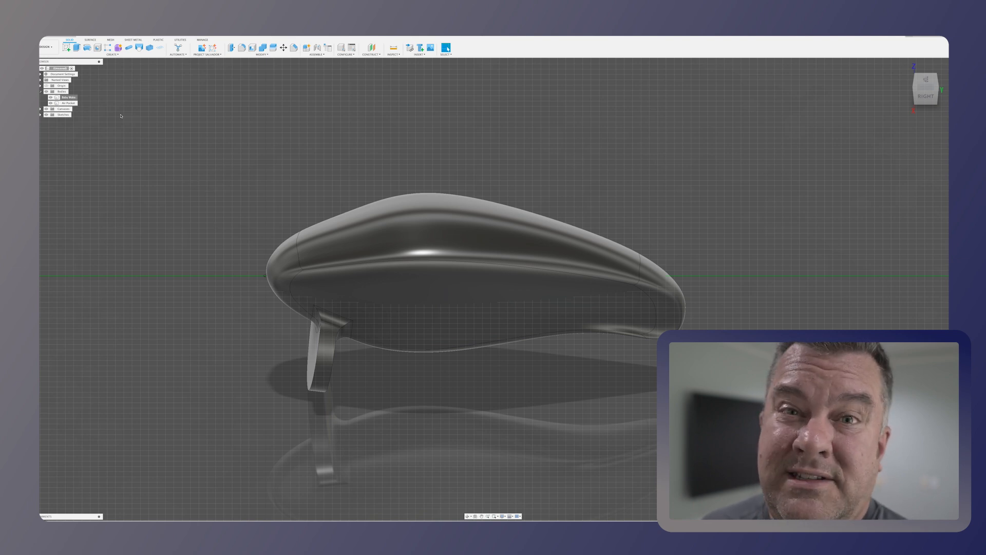
# - Open the Physical Material library from the lure body's Browser menu
pyautogui.rightClick(67, 98)
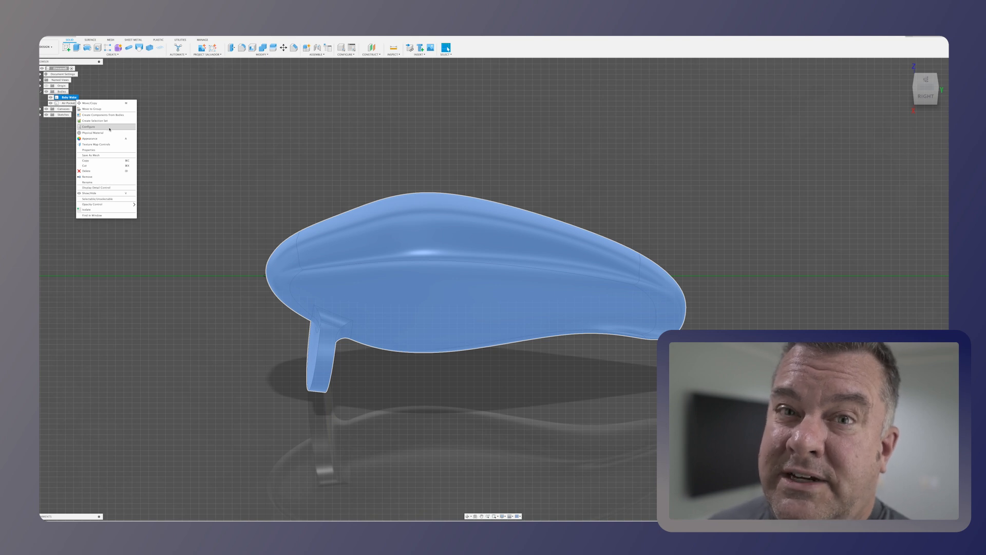
pyautogui.moveTo(107, 132)
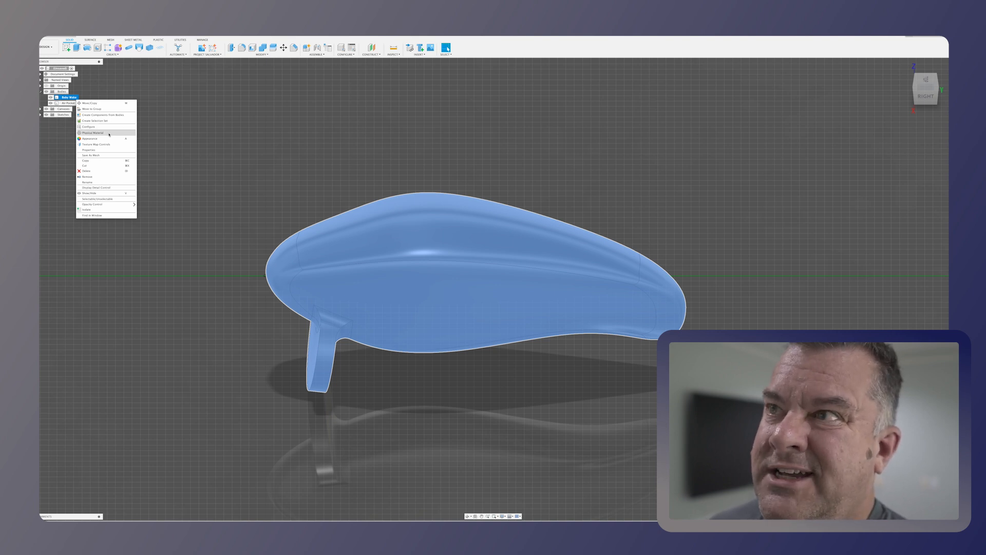
pyautogui.click(92, 132)
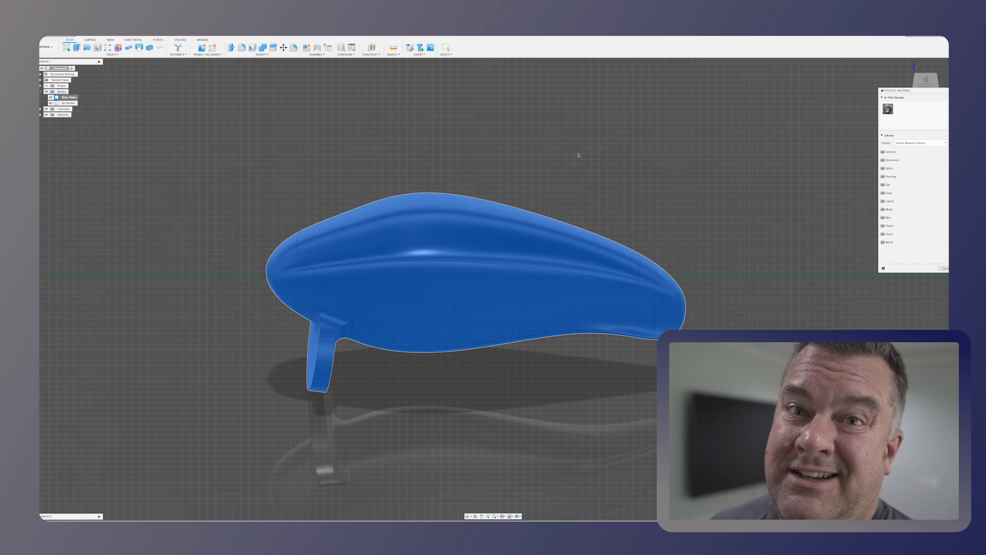
pyautogui.moveTo(582, 153)
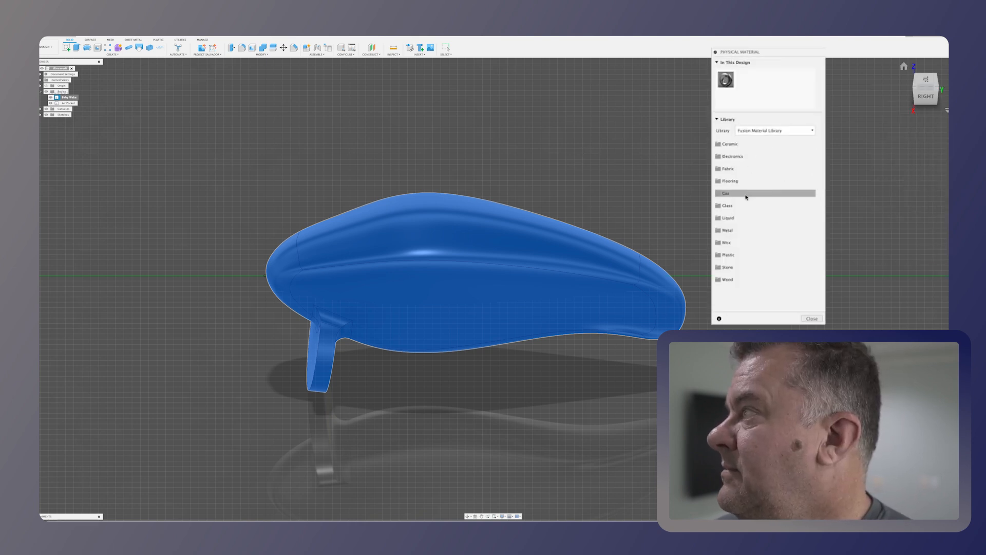
# - Apply a Plastic material to the lure body and Air gas to the air pocket
pyautogui.click(728, 254)
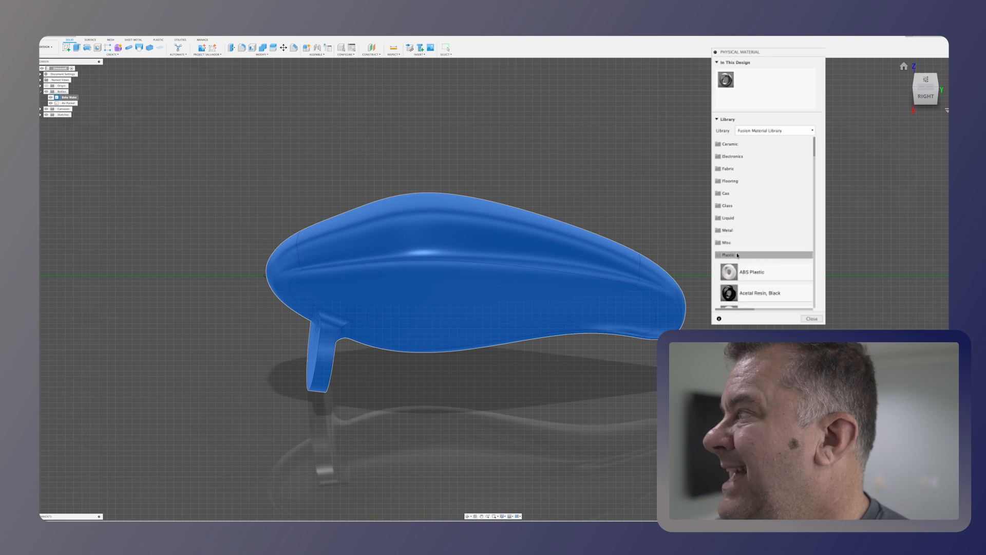
pyautogui.scroll(-3)
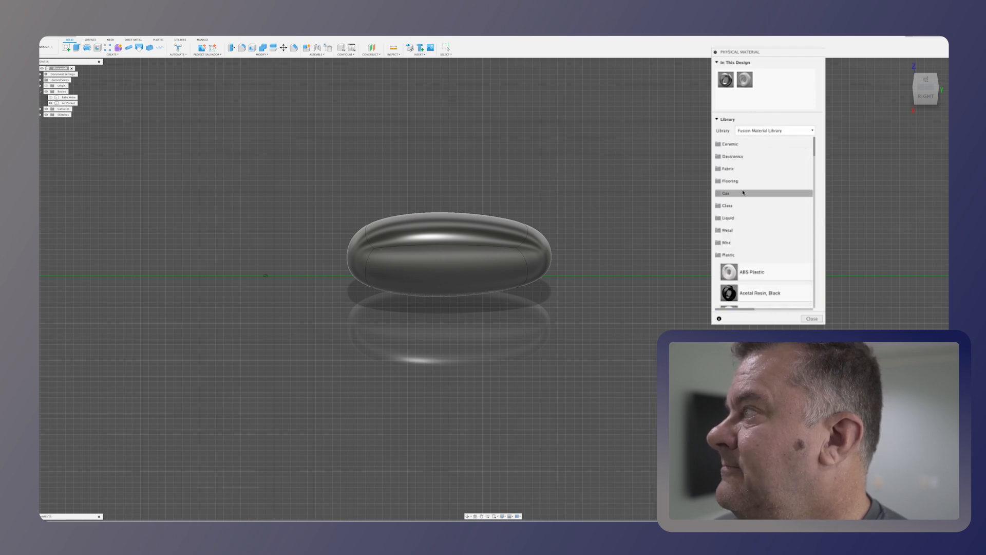
pyautogui.click(725, 193)
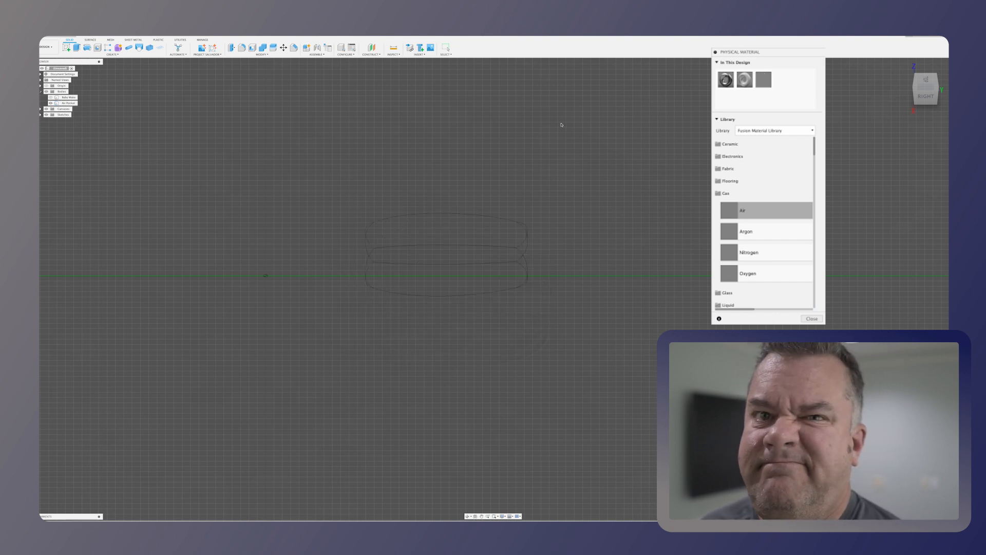
pyautogui.click(811, 318)
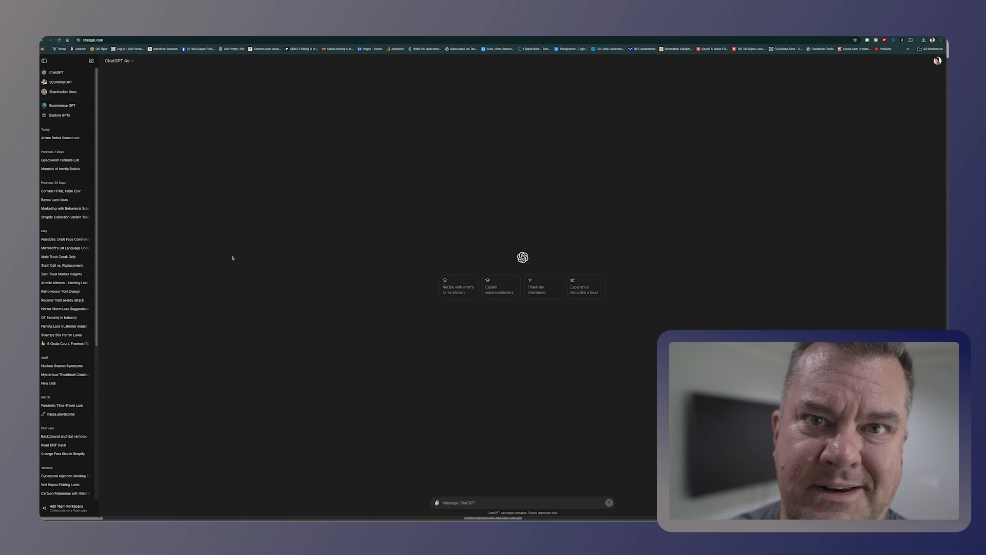
pyautogui.moveTo(374, 311)
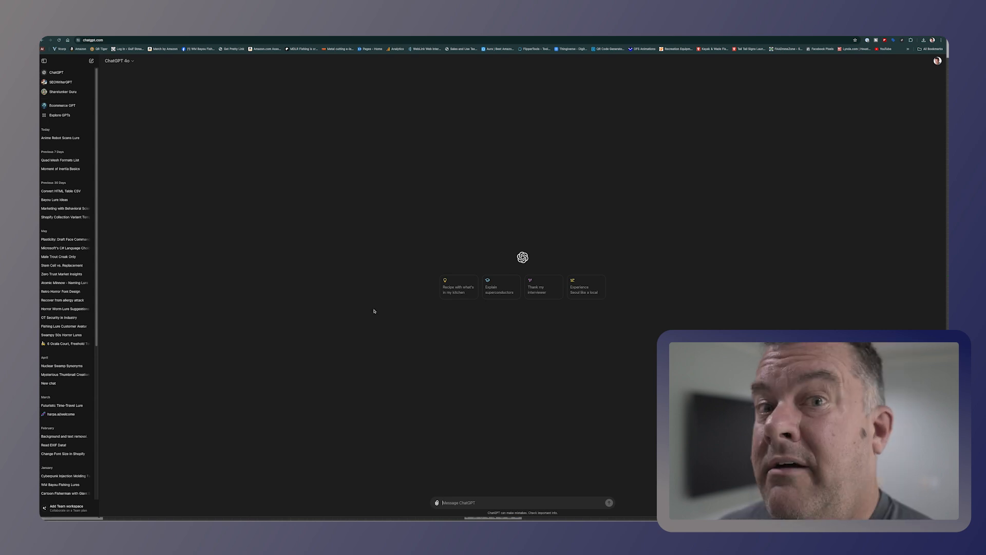
pyautogui.moveTo(518, 474)
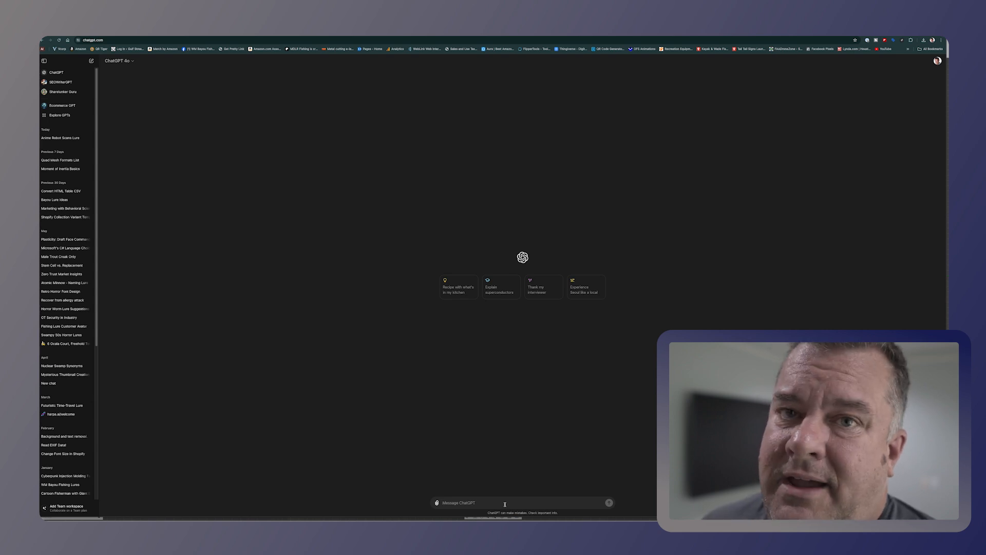
# - Type the freshwater sink/float/suspend question, noting the air pocket and 22.2 g steel hardware
pyautogui.write('I am making a fishing lure and I want to know if it will sink, float or suspend in freshwater')
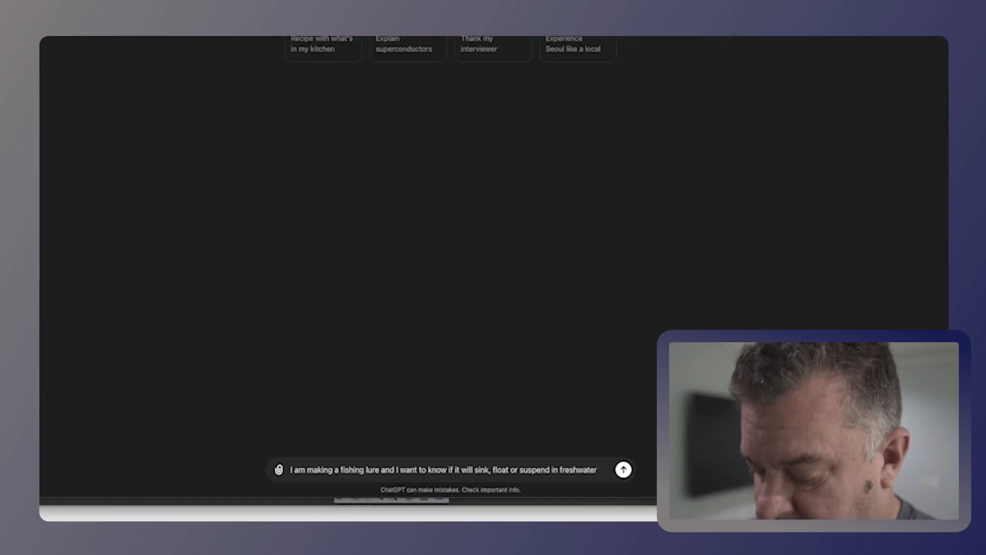
pyautogui.write('Below are the')
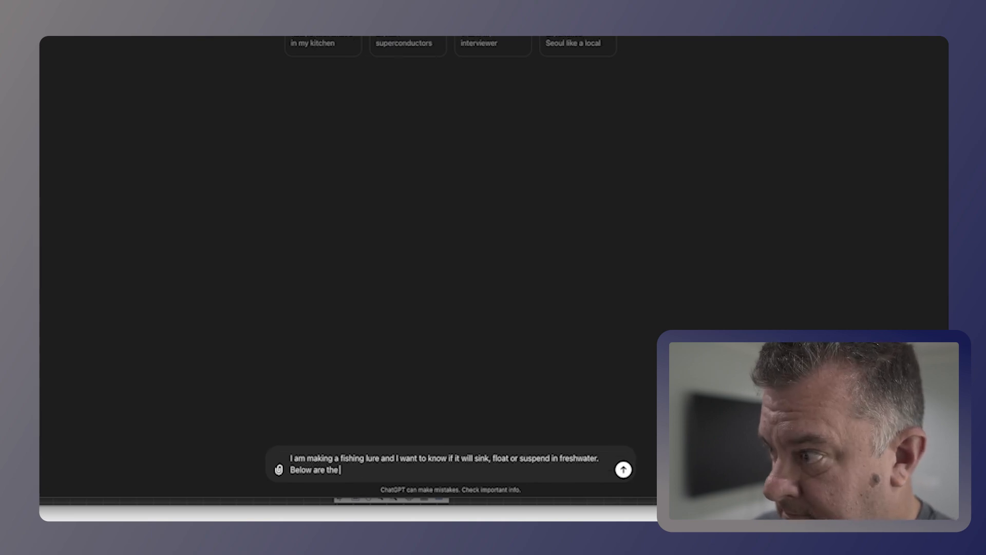
pyautogui.write('details of the lure and the')
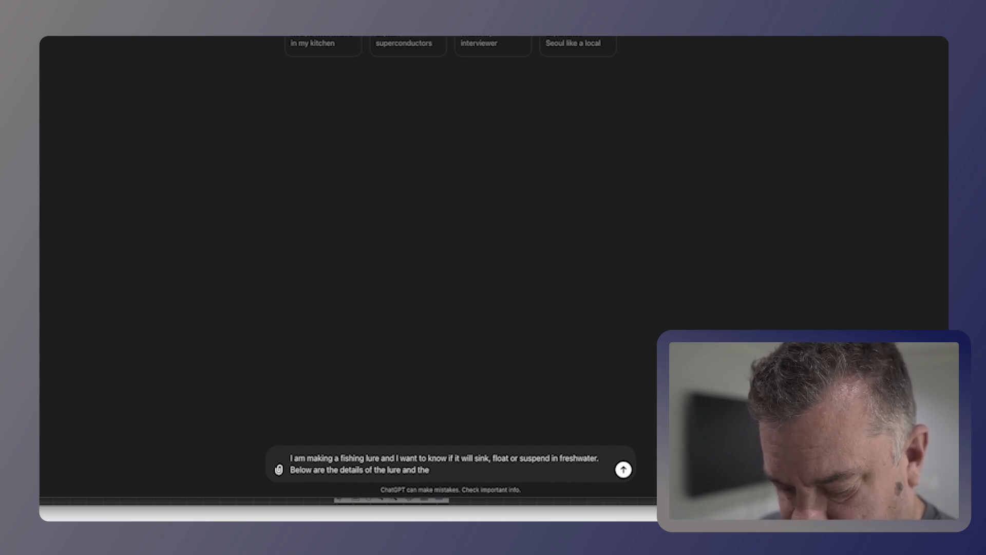
pyautogui.write('air pocket')
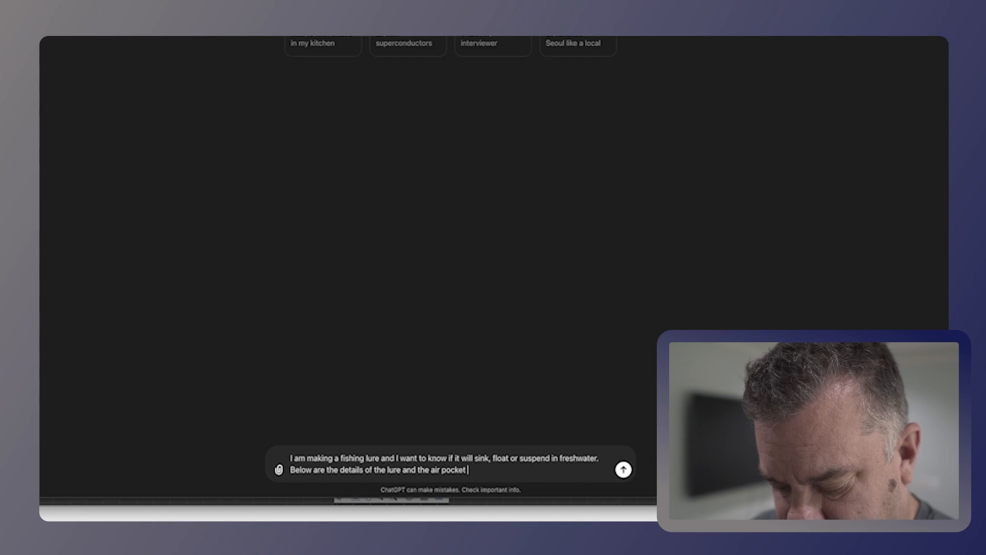
pyautogui.write('I am adding.')
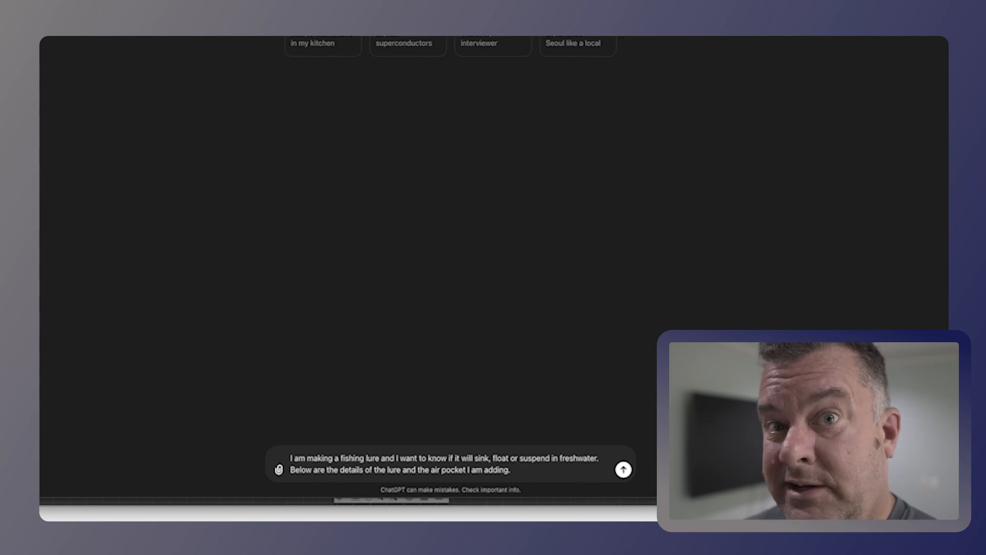
pyautogui.write('I will also be adding 22.2 grams of steel hardware to the lure.')
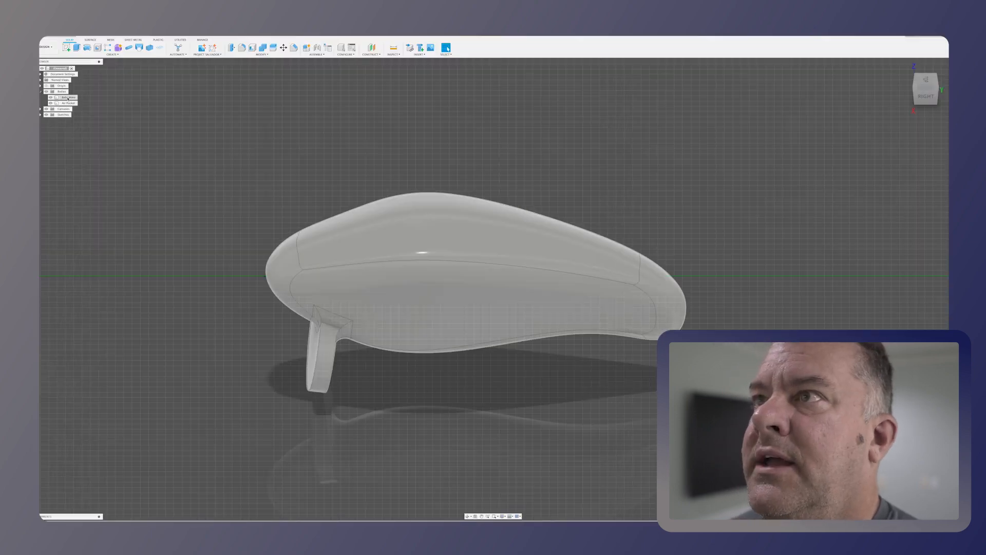
# - Open the lure body's Properties to read its physical data
pyautogui.rightClick(63, 97)
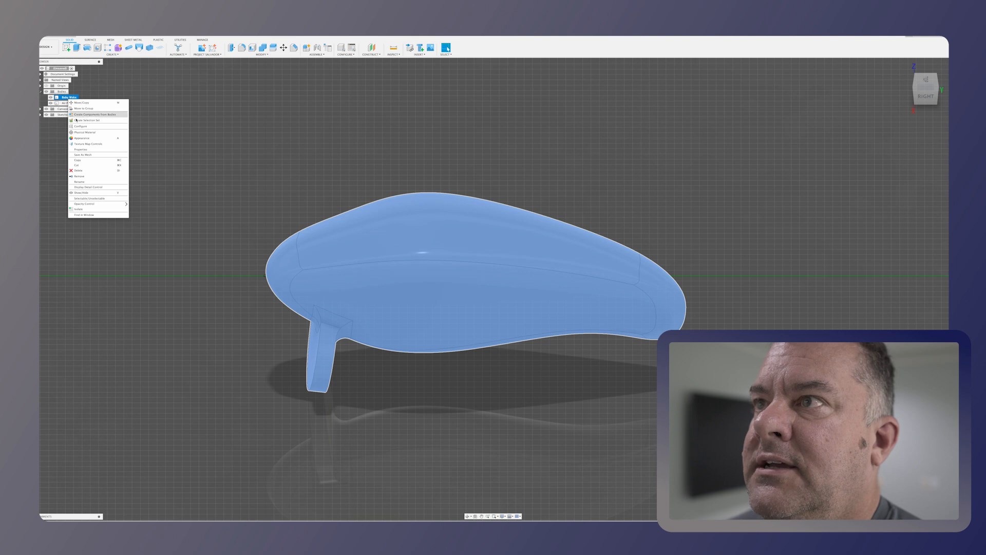
pyautogui.click(80, 149)
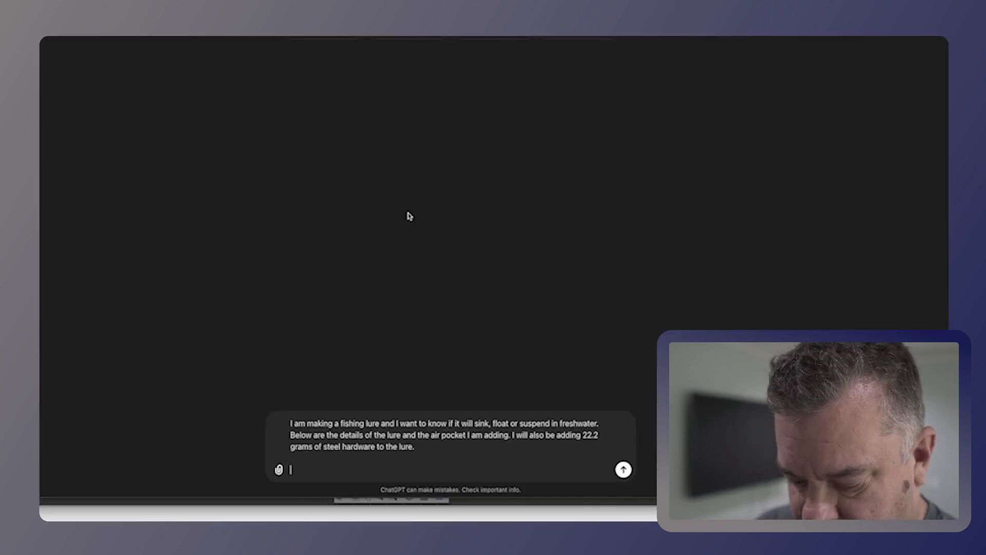
# - Type the 'Fishing lure details' heading on a new line
pyautogui.write('Fishing lu')
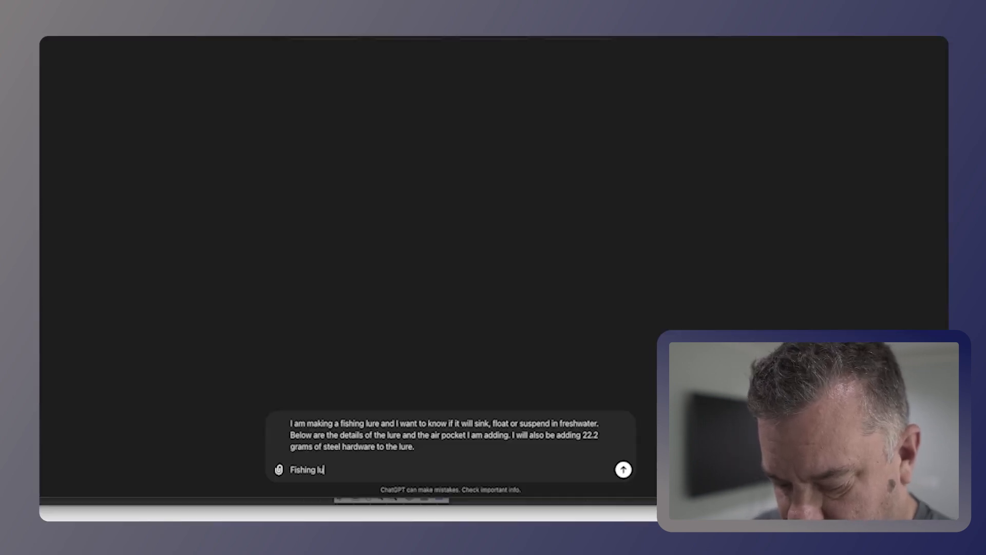
pyautogui.write('re details')
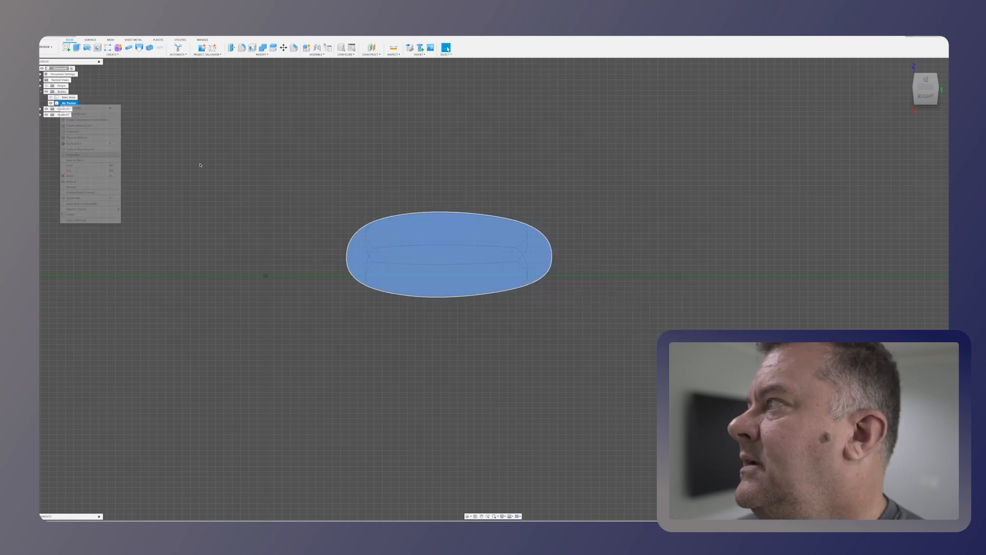
# - Open the Air Pocket body's Properties and copy its values to the clipboard
pyautogui.click(73, 154)
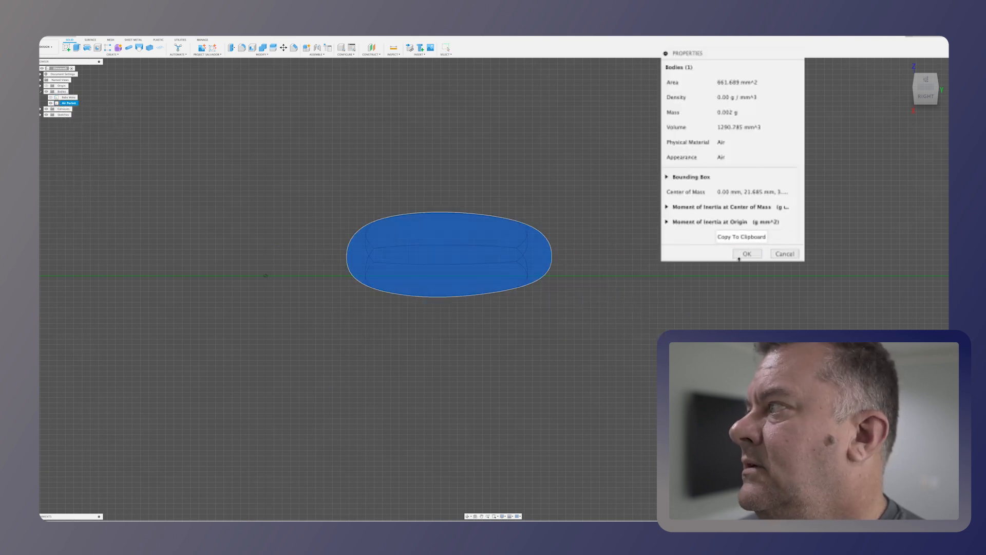
pyautogui.click(748, 253)
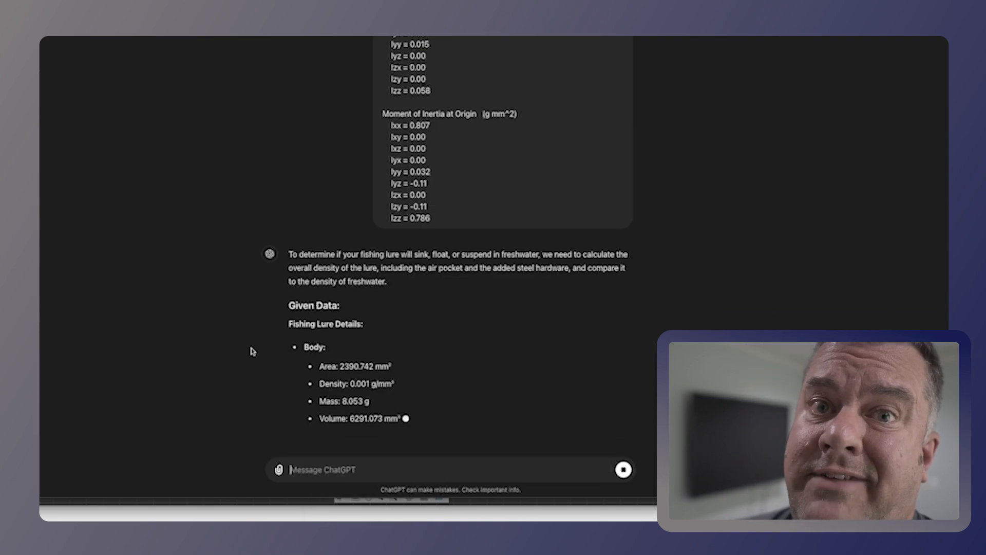
# - Scroll ChatGPT's answer and select the required 23,961.927 mm³ air pocket volume
pyautogui.scroll(-3)
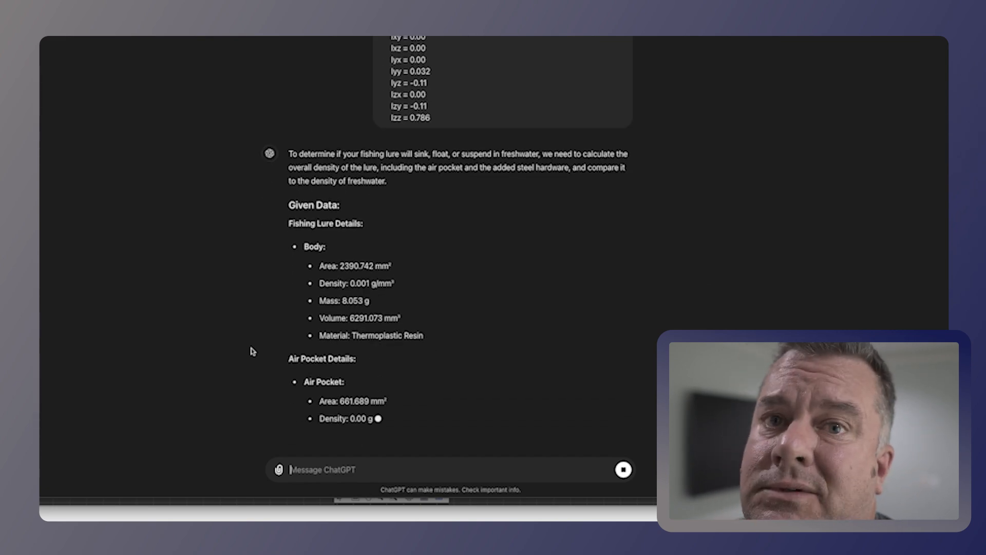
pyautogui.scroll(-3)
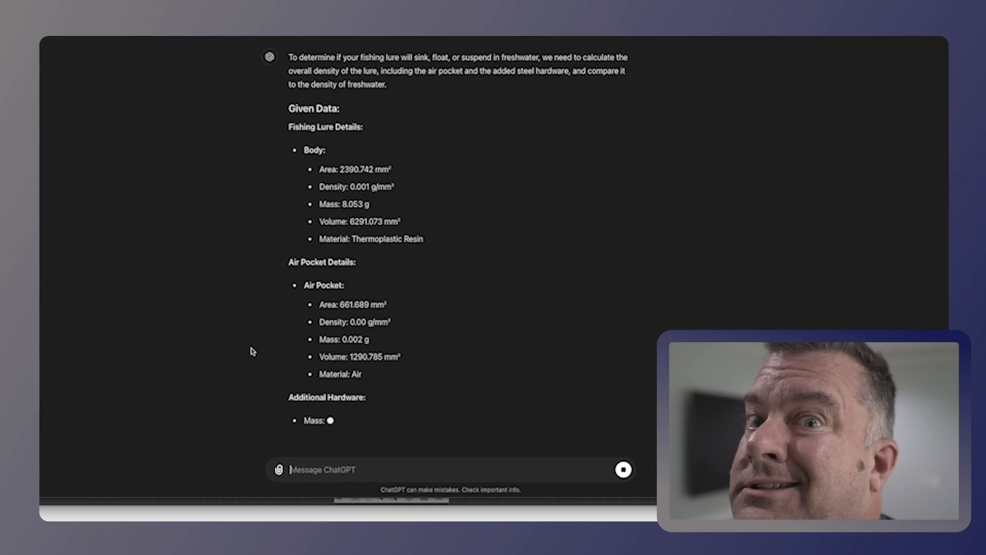
pyautogui.scroll(-3)
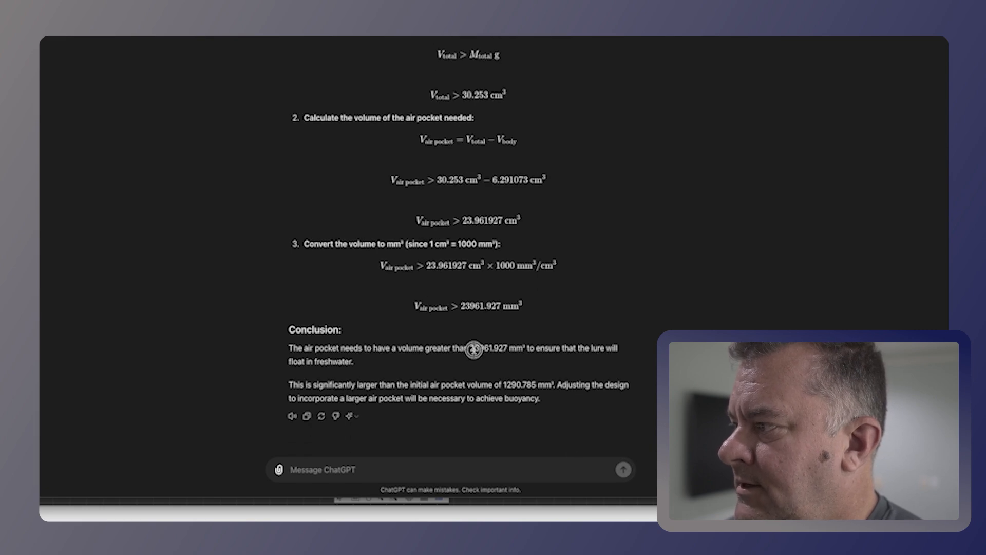
pyautogui.doubleClick(487, 347)
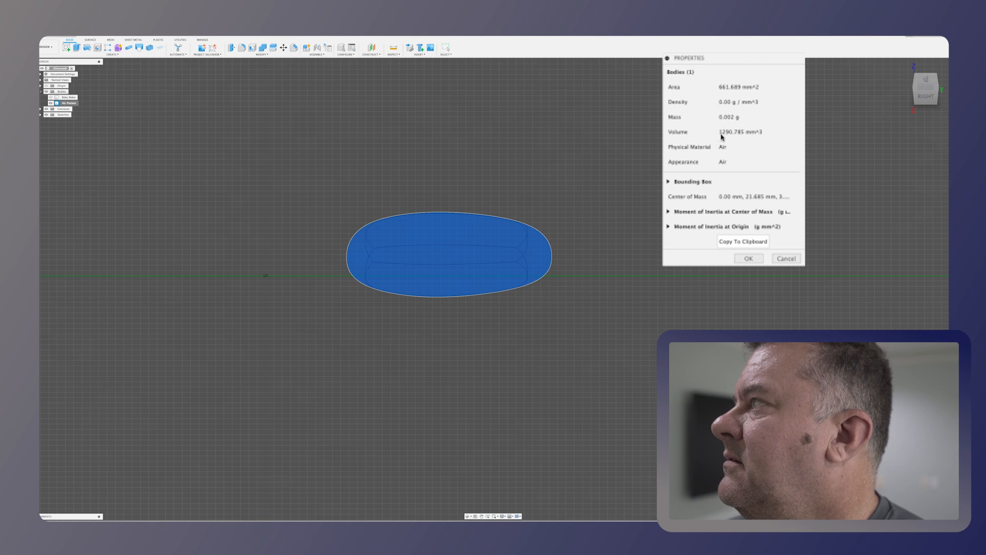
pyautogui.moveTo(726, 148)
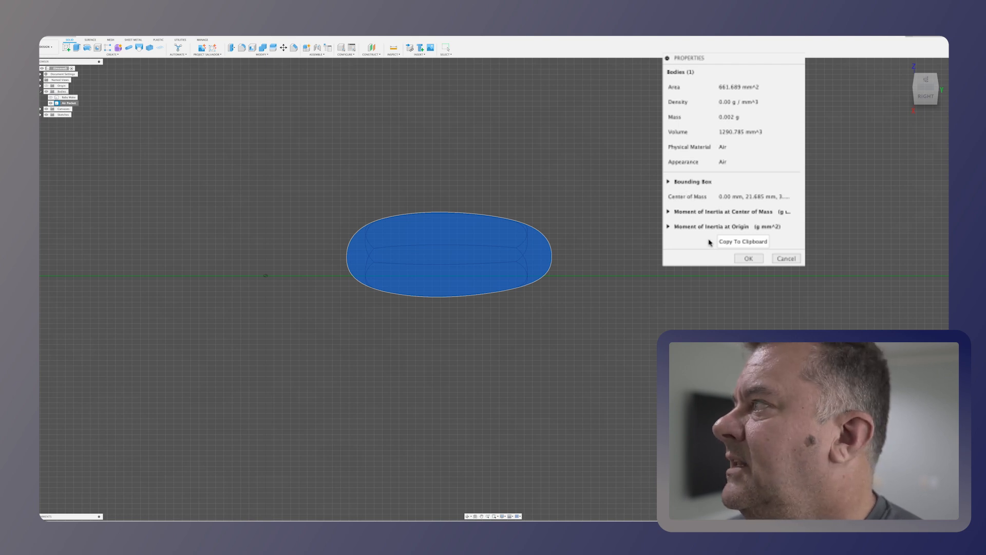
# - Copy the Air Pocket properties showing its 1290.785 mm³ volume
pyautogui.click(784, 258)
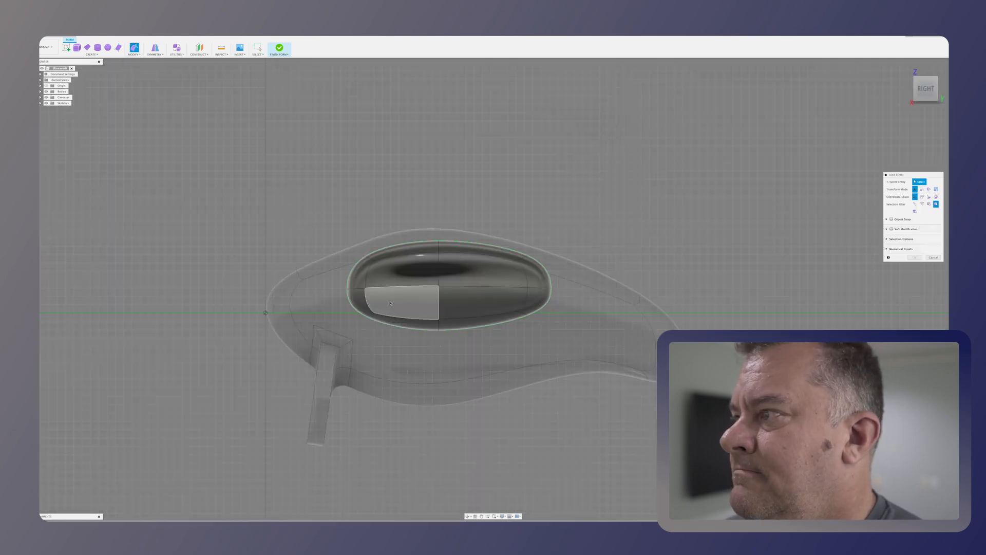
# - Drag the air pocket's faces to lower it, extend nose and tail ends, and widen it
pyautogui.click(389, 303)
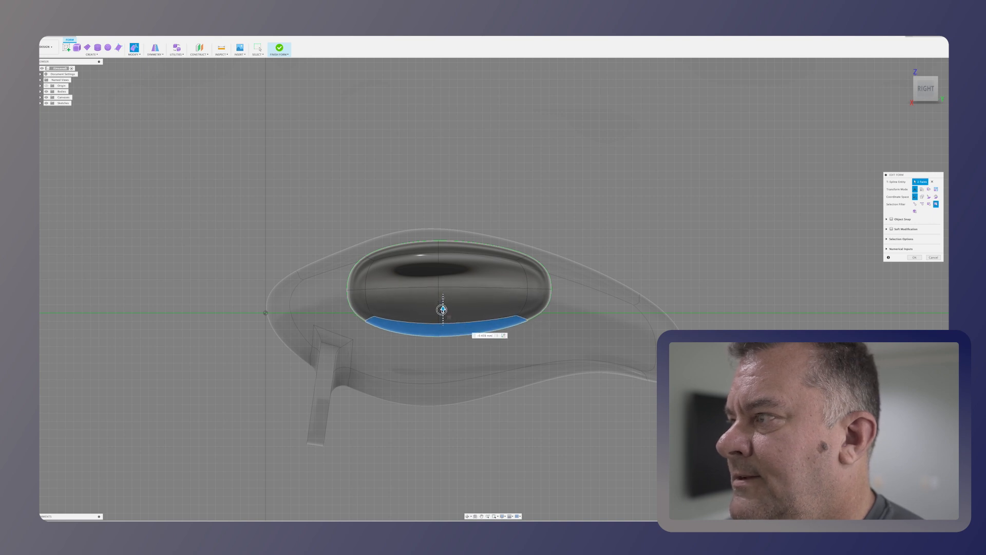
pyautogui.moveTo(442, 308); pyautogui.dragTo(443, 333)
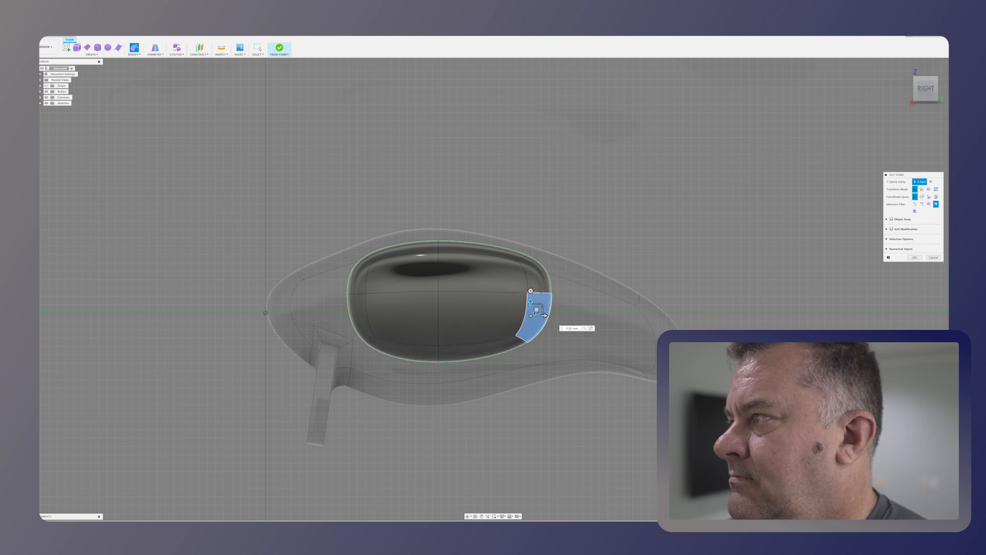
pyautogui.moveTo(532, 305); pyautogui.dragTo(566, 316)
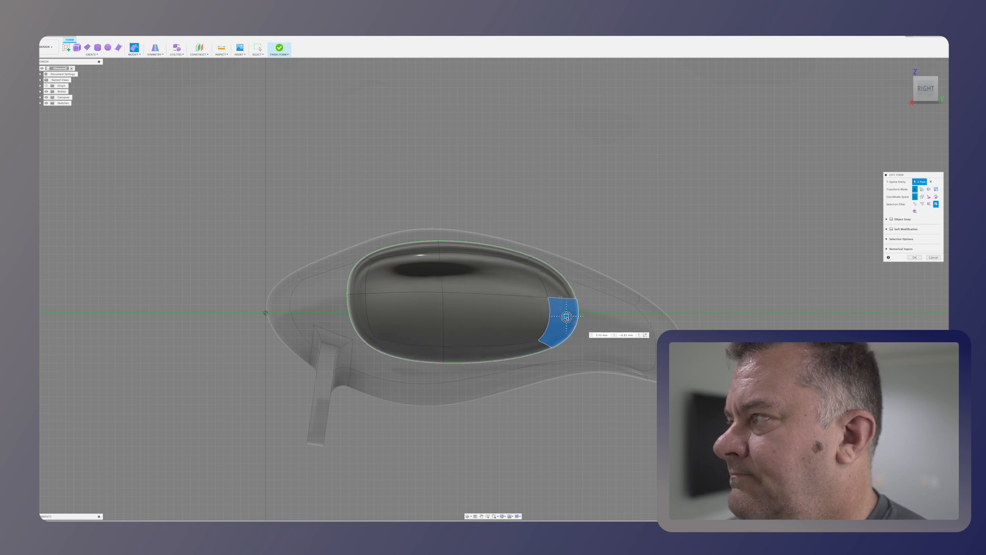
pyautogui.moveTo(566, 316); pyautogui.dragTo(579, 318)
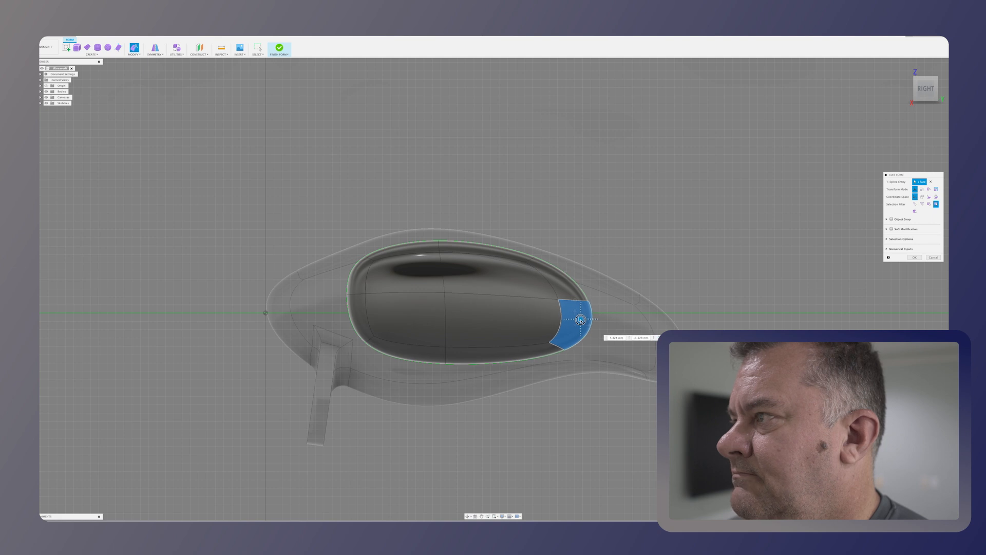
pyautogui.moveTo(579, 319); pyautogui.dragTo(583, 315)
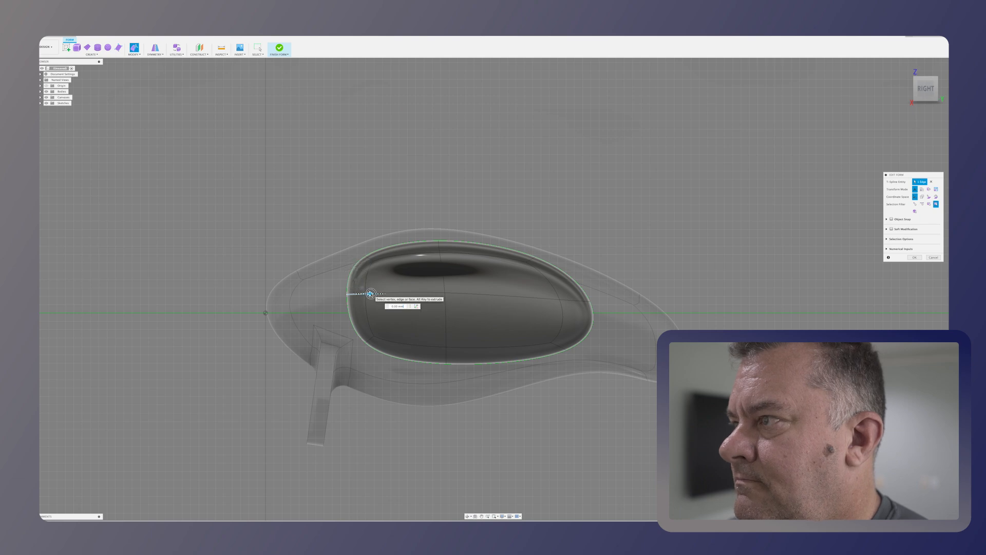
pyautogui.moveTo(370, 294); pyautogui.dragTo(321, 292)
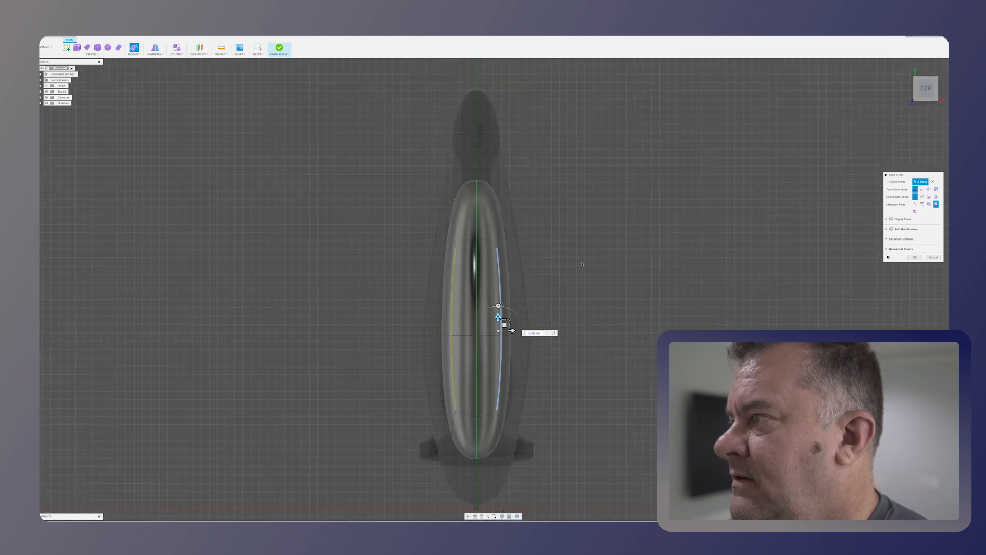
pyautogui.moveTo(498, 324); pyautogui.dragTo(518, 330)
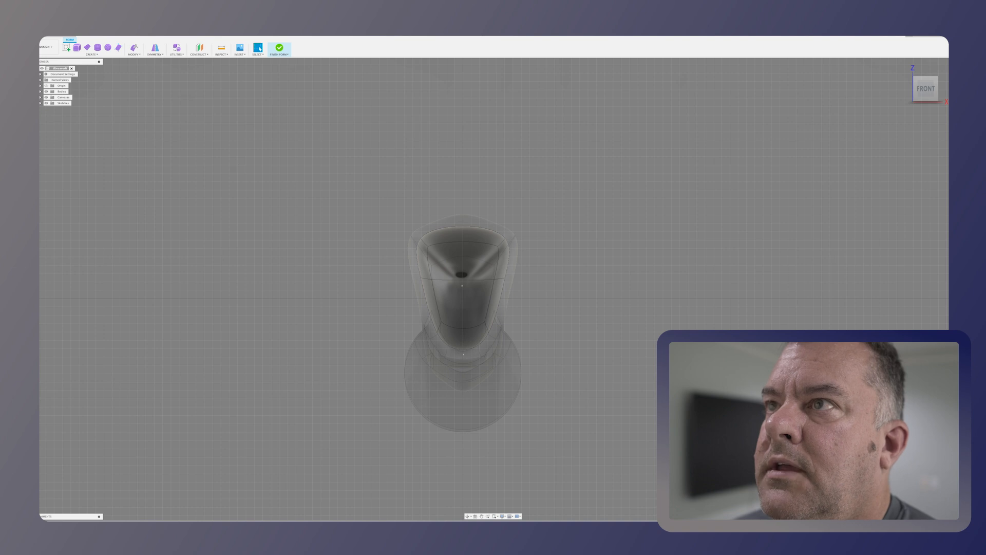
pyautogui.rightClick(65, 97)
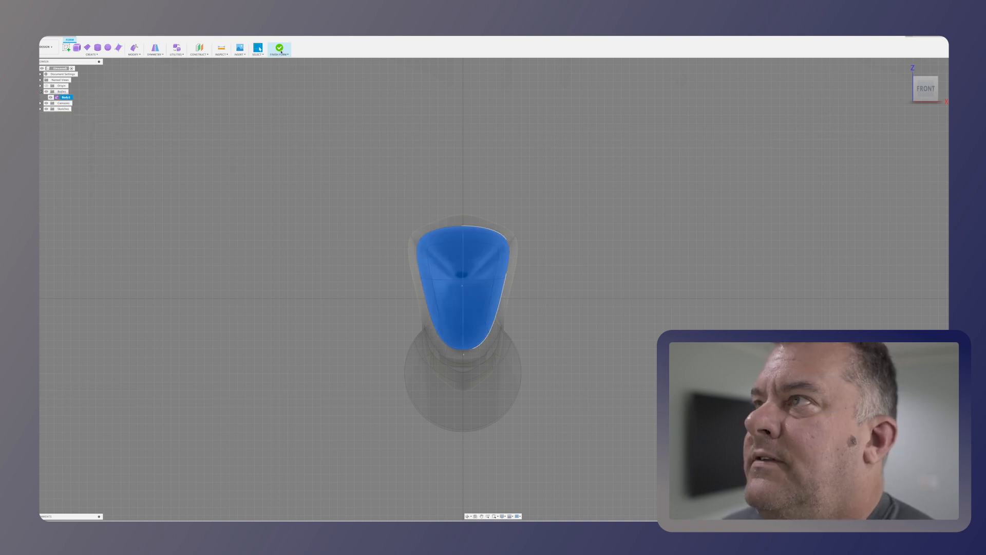
# - Finish the air pocket form and adjust the Air Pocket body from its browser menu
pyautogui.click(279, 48)
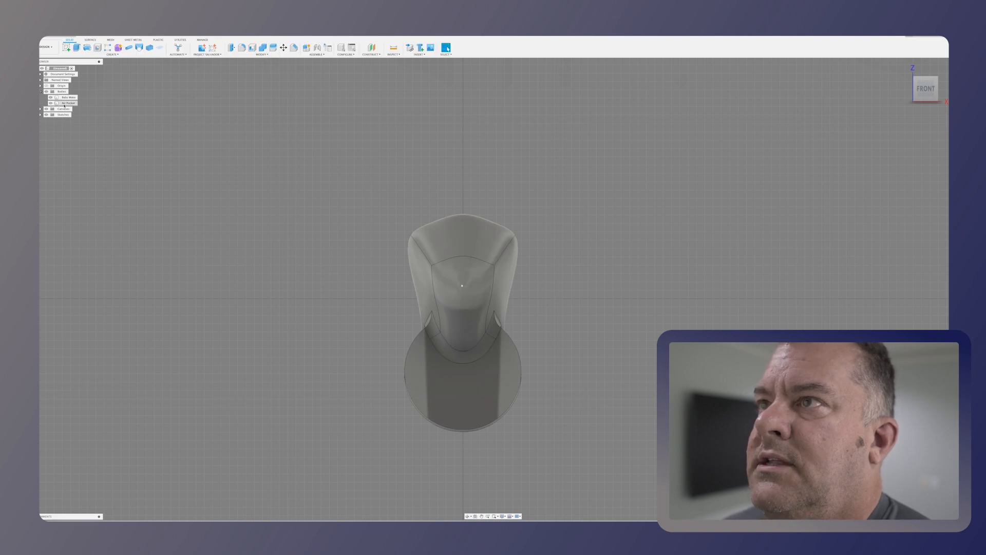
pyautogui.rightClick(68, 103)
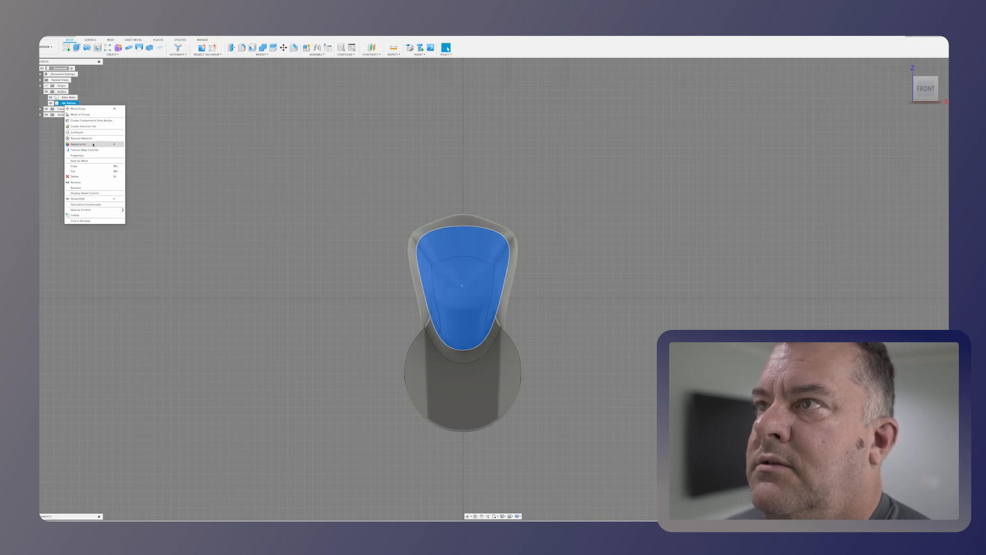
pyautogui.click(77, 155)
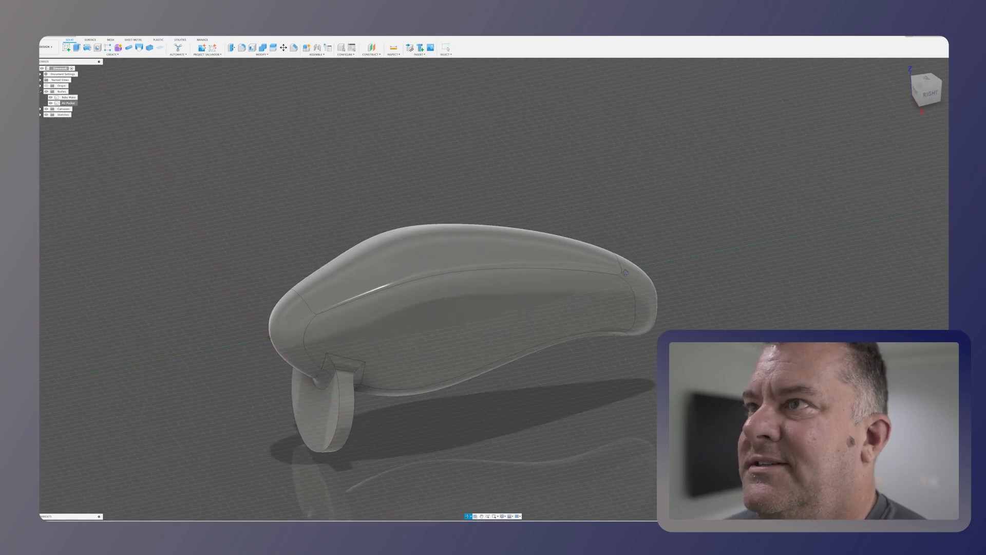
pyautogui.click(66, 98)
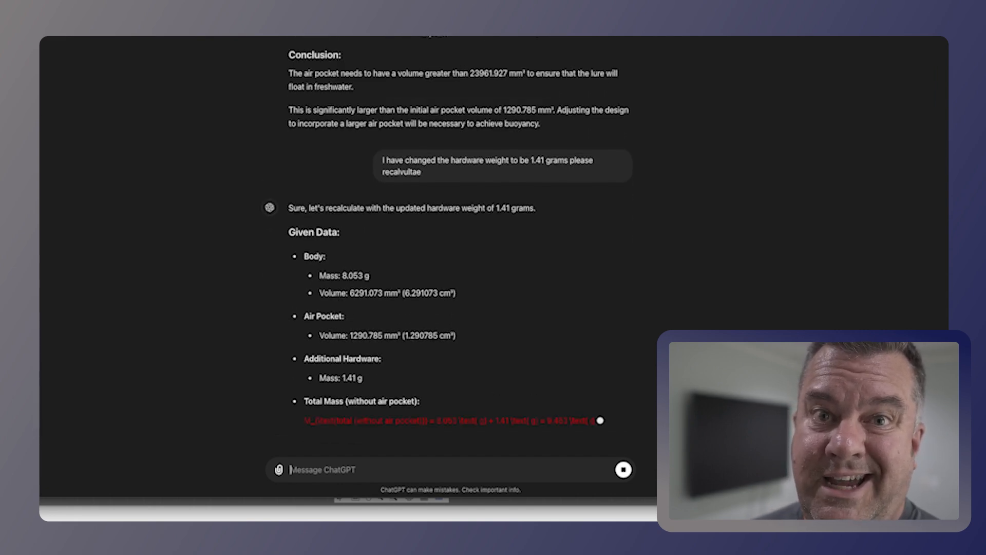
# - Scroll through ChatGPT's buoyancy recalculation using the 1.41 g hardware weight
pyautogui.scroll(-3)
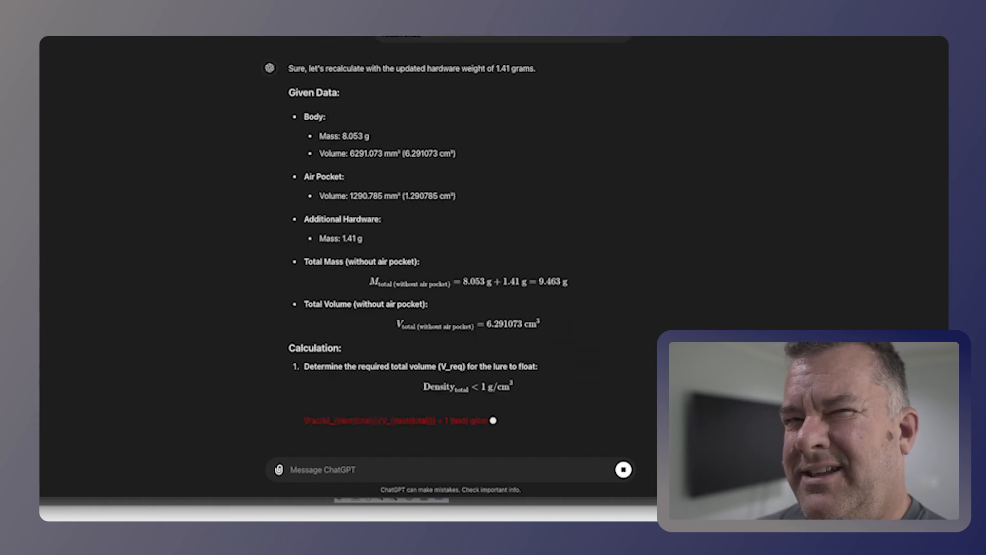
pyautogui.scroll(-3)
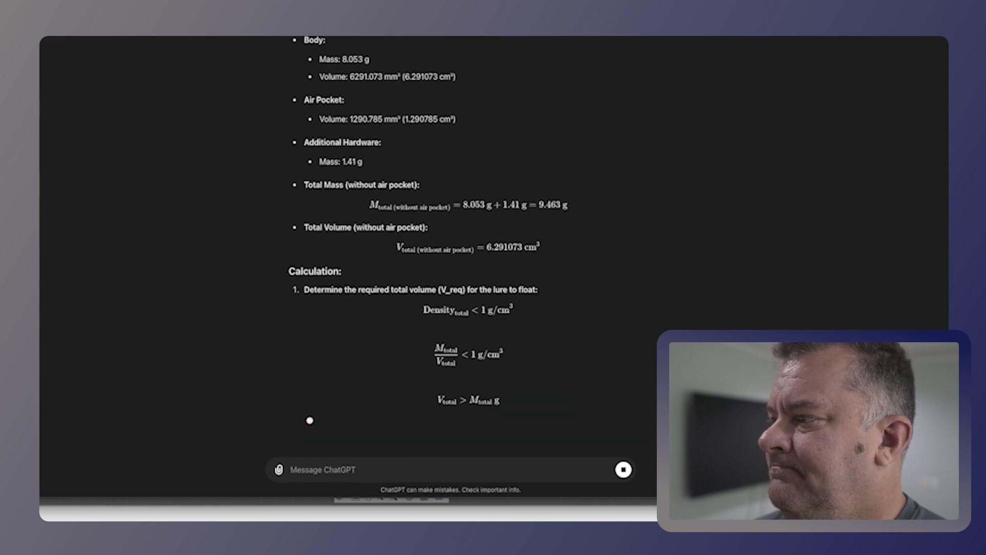
pyautogui.scroll(-3)
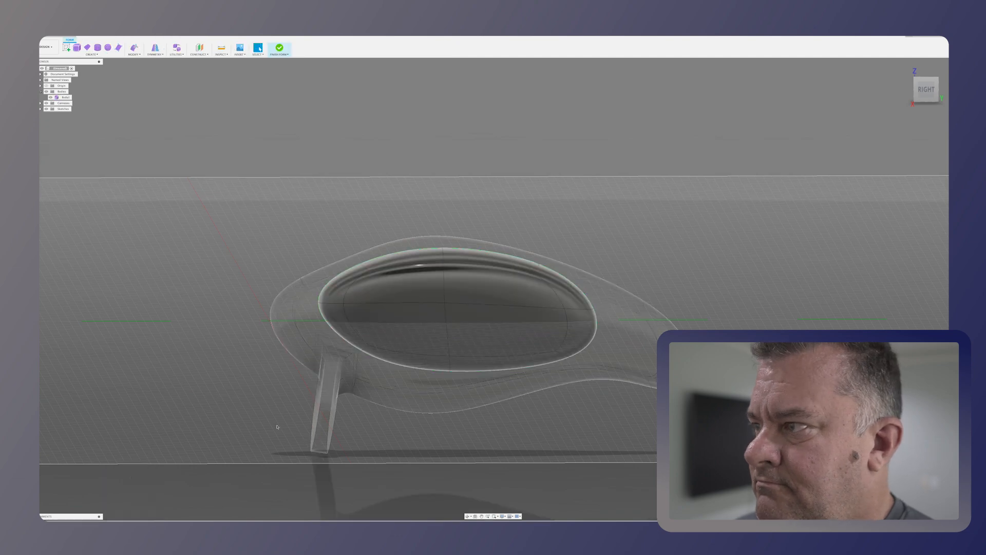
# - Drag the air pocket's lower faces downward and nudge its rear faces to reshape it
pyautogui.click(406, 352)
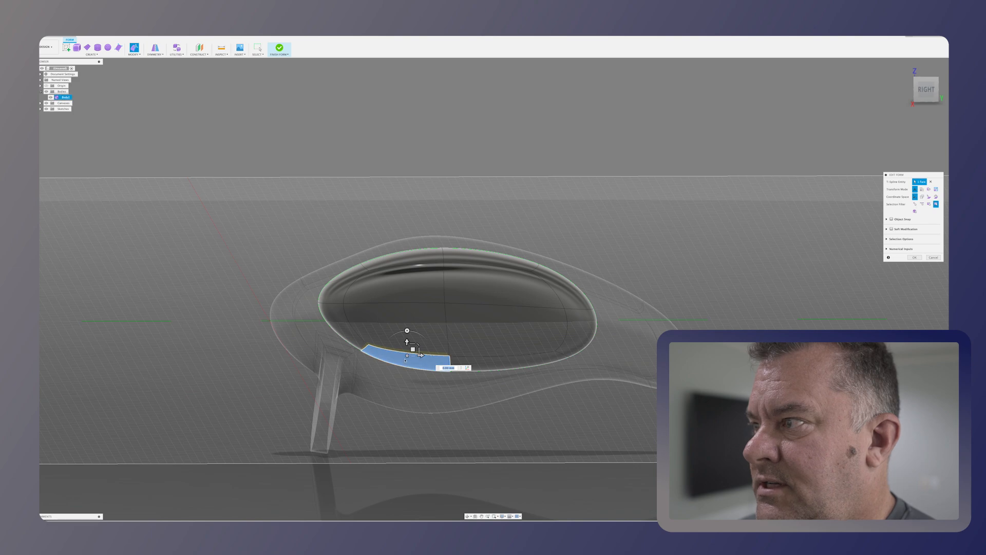
pyautogui.moveTo(412, 349); pyautogui.dragTo(412, 352)
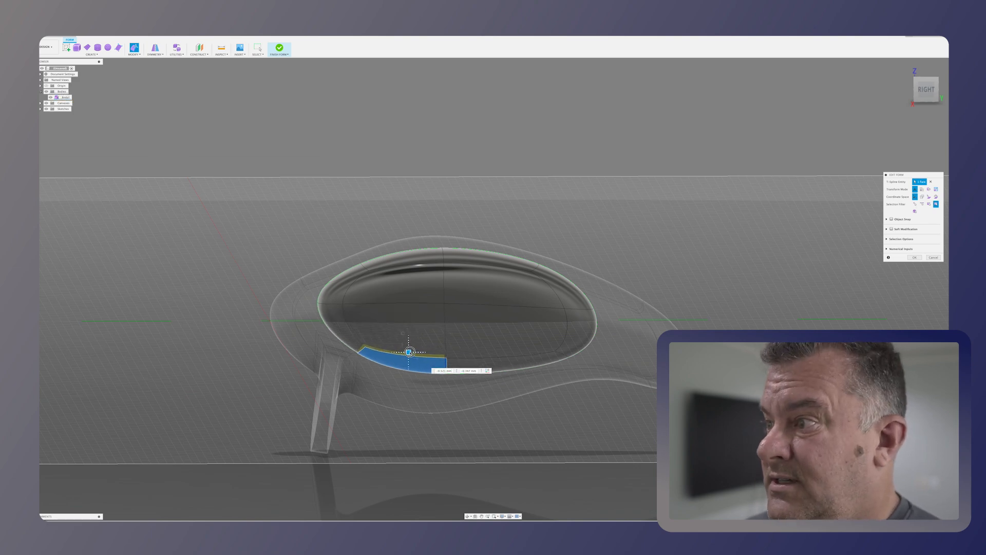
pyautogui.moveTo(408, 351); pyautogui.dragTo(400, 358)
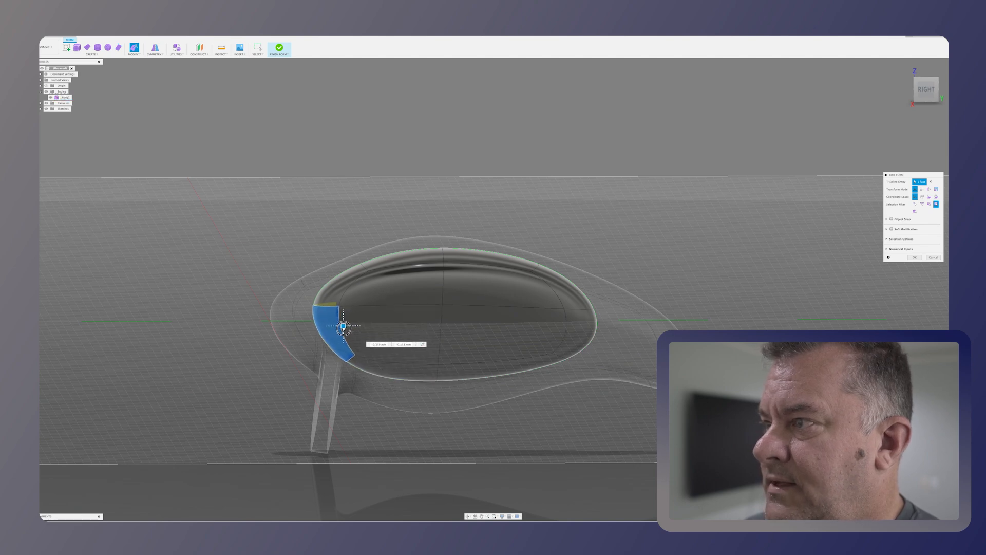
pyautogui.moveTo(342, 328); pyautogui.dragTo(339, 330)
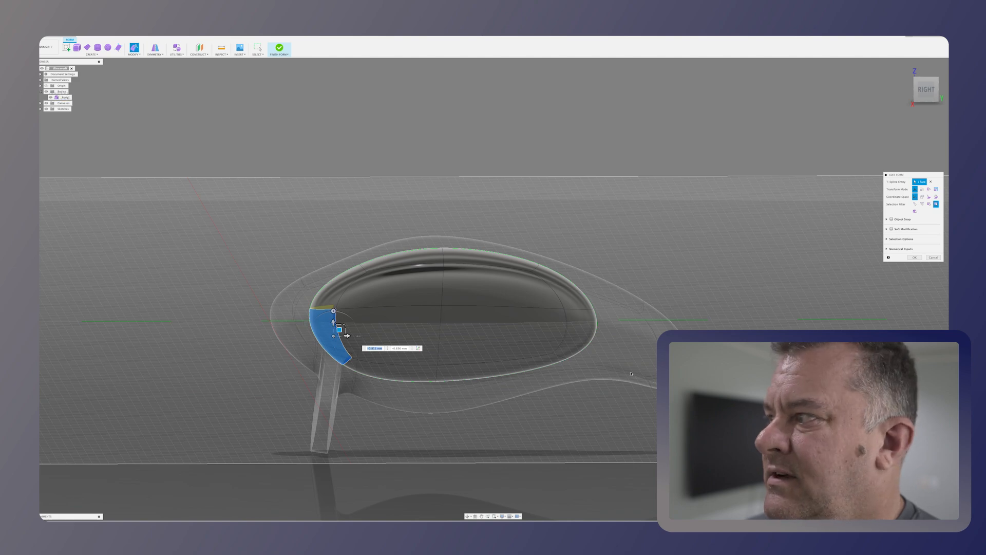
pyautogui.moveTo(438, 412)
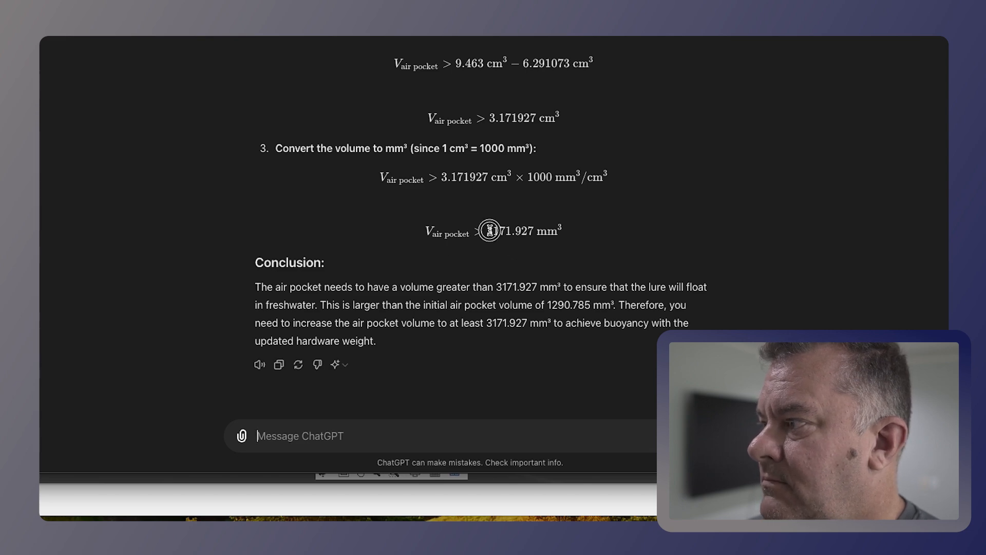
# - Drag across the screen toward Fusion 360's air pocket properties
pyautogui.moveTo(484, 231); pyautogui.dragTo(547, 231)
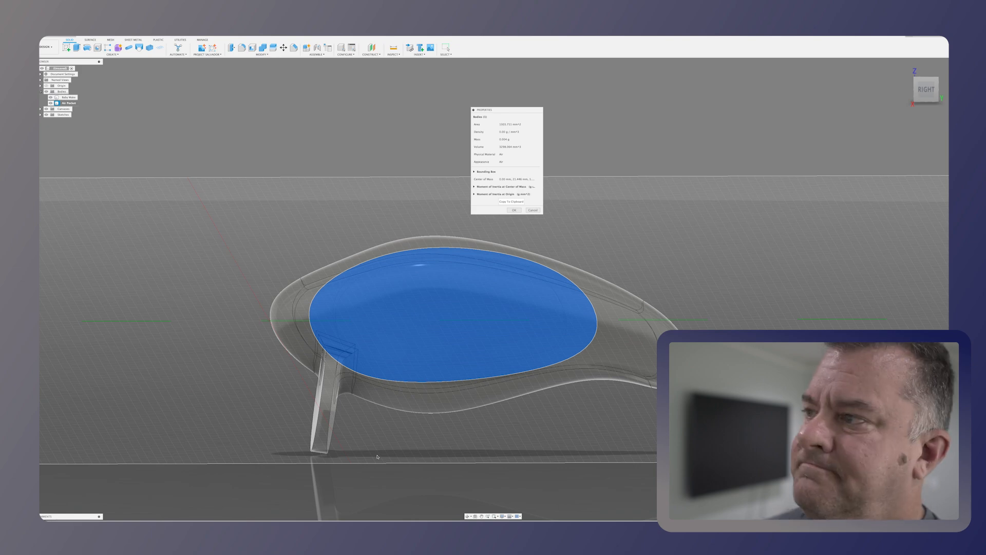
# - Ask ChatGPT whether the lure floats in the water rear down, flat or nose down
pyautogui.click(515, 209)
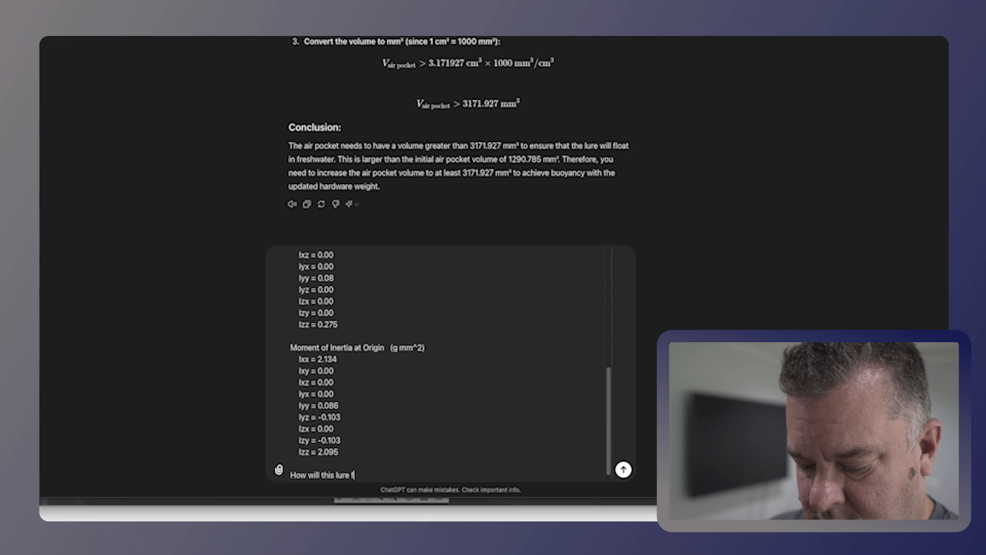
pyautogui.write('loat in the')
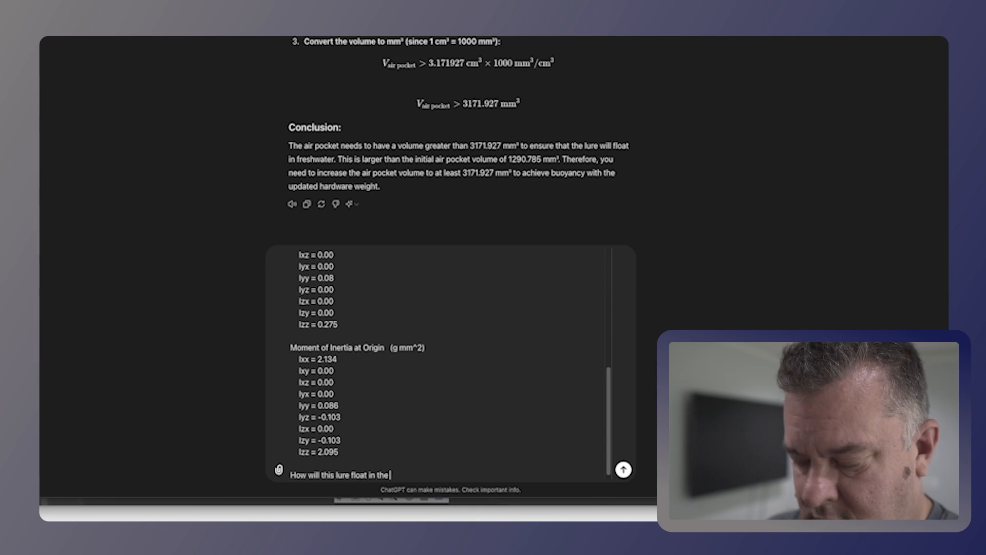
pyautogui.write('water, is')
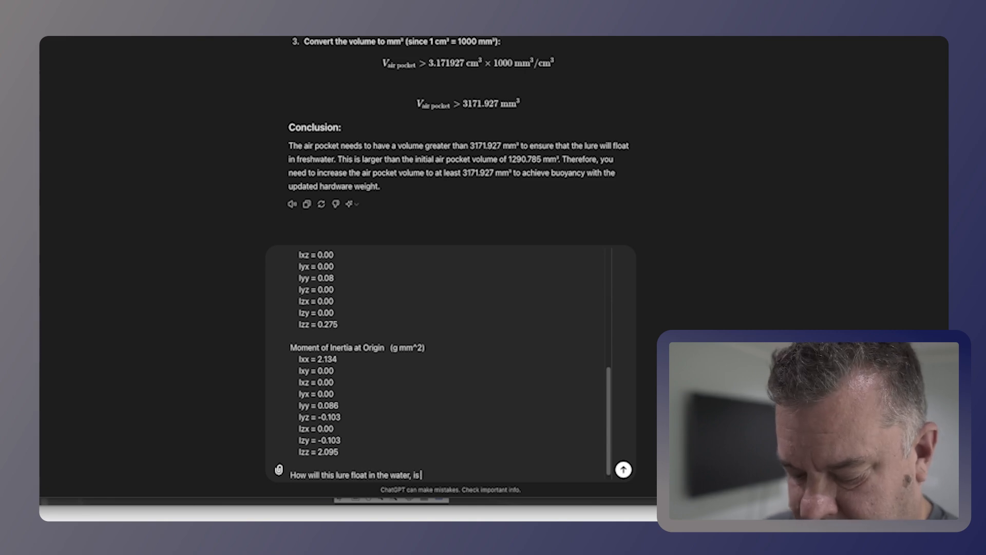
pyautogui.write('rear')
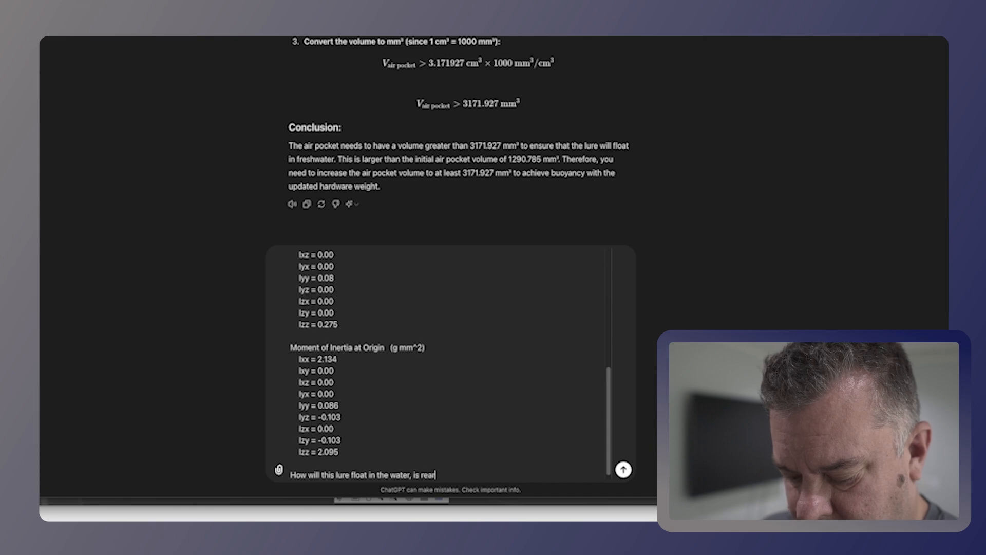
pyautogui.write('down flat or nose do')
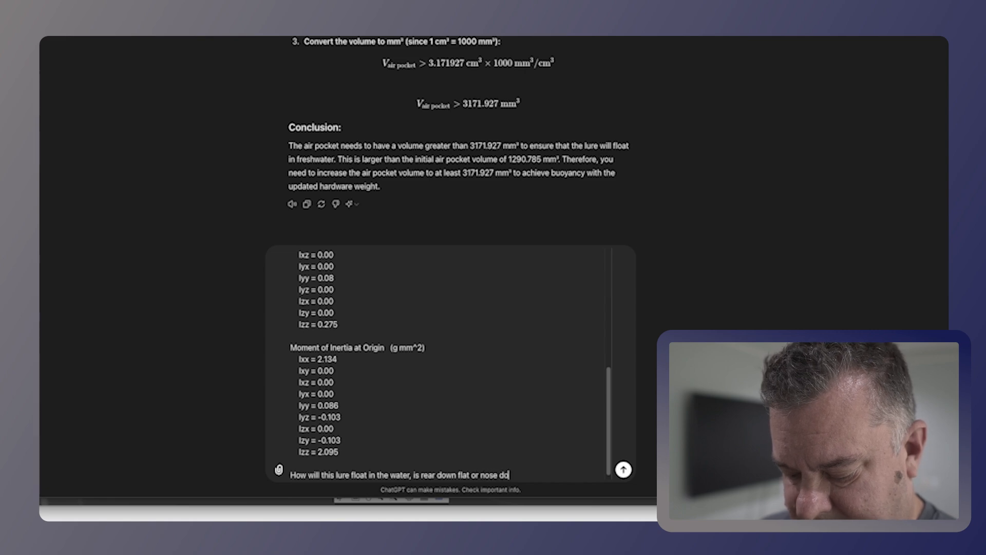
pyautogui.write('wn?')
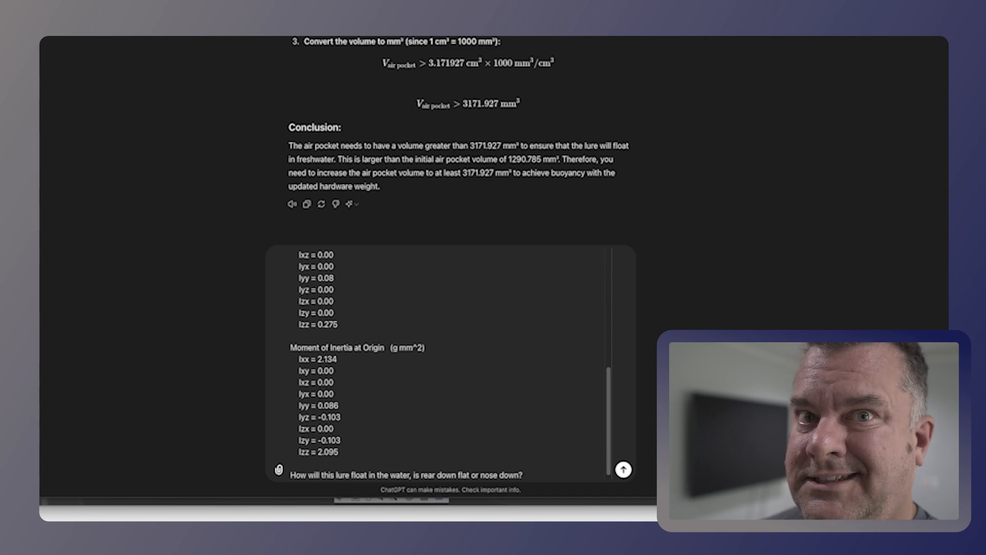
pyautogui.click(622, 468)
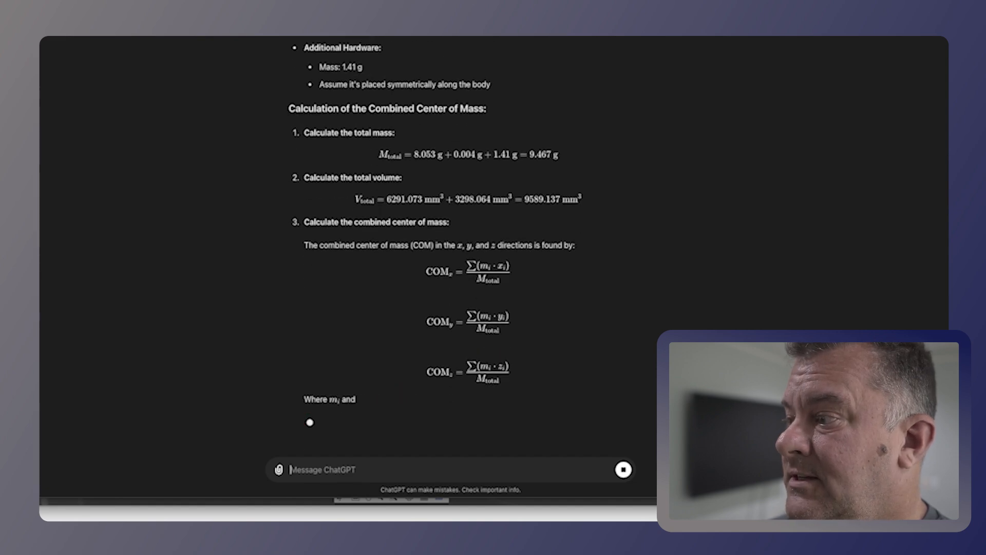
# - Scroll down to ChatGPT's Interpretation and Conclusion on how the lure floats
pyautogui.scroll(-3)
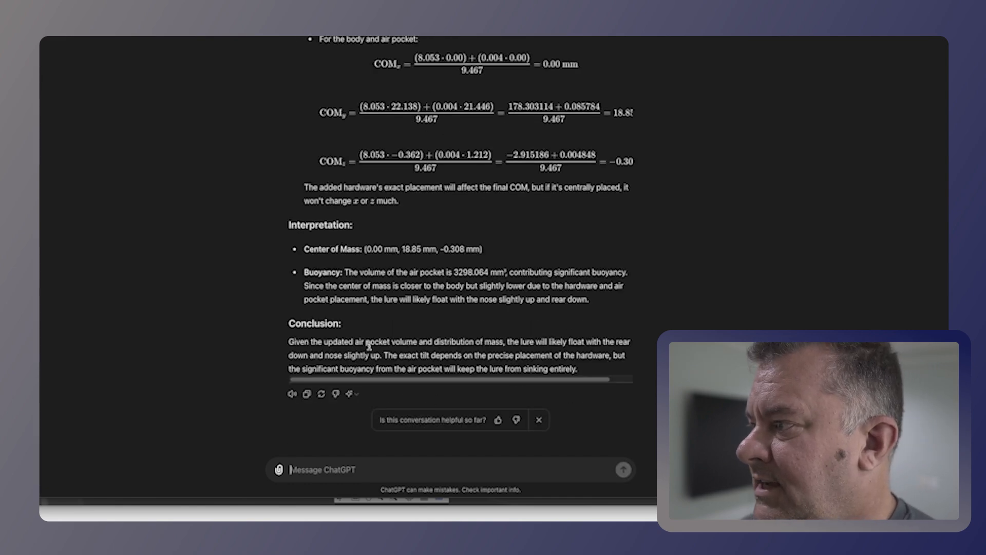
pyautogui.moveTo(457, 332)
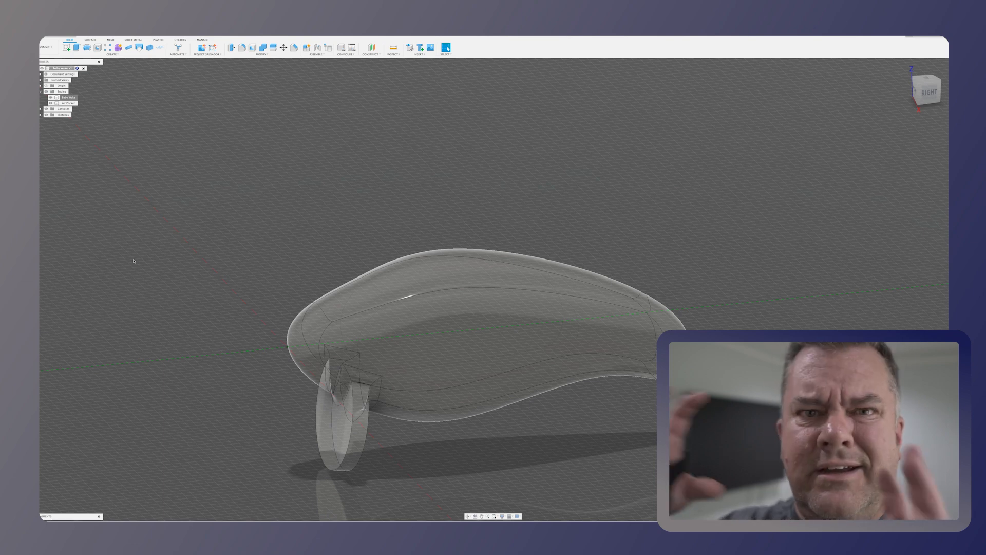
pyautogui.moveTo(160, 187)
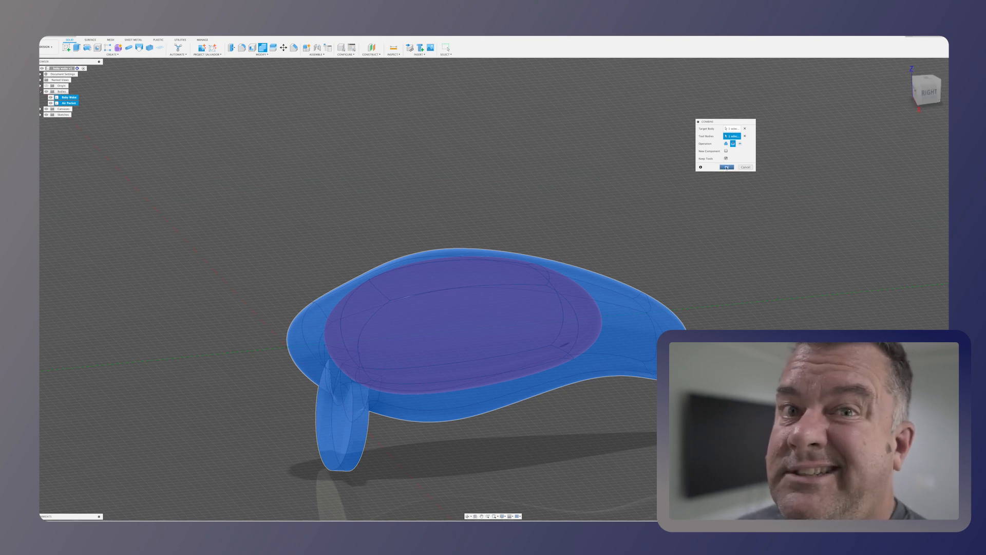
# - Confirm the Combine cut of Air Pocket from Body Main, then finish an empty sketch
pyautogui.click(727, 167)
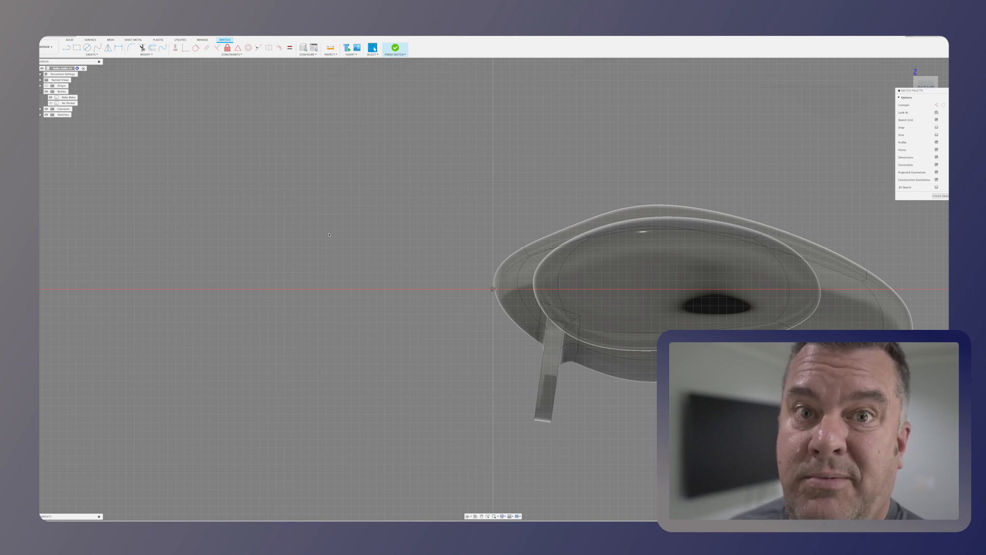
pyautogui.moveTo(410, 227)
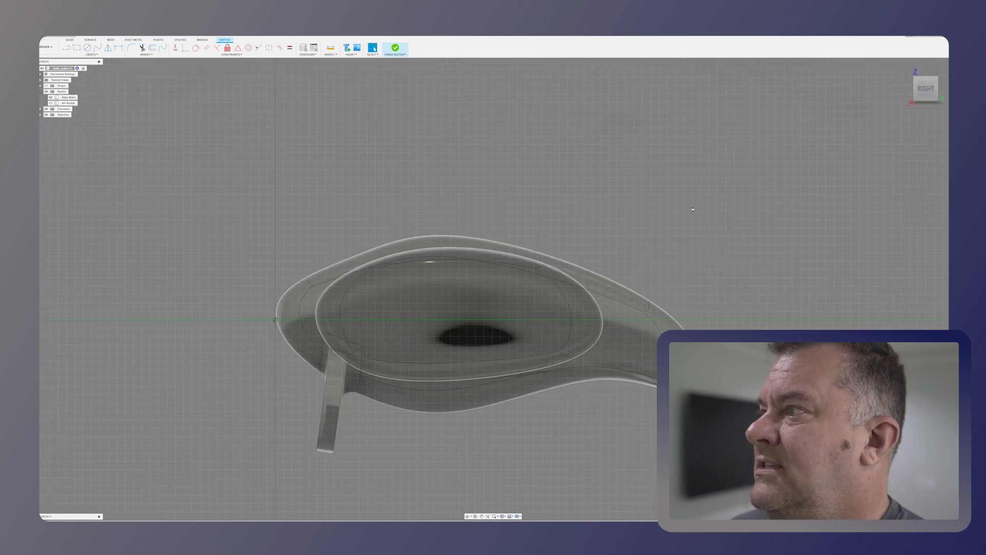
pyautogui.click(395, 47)
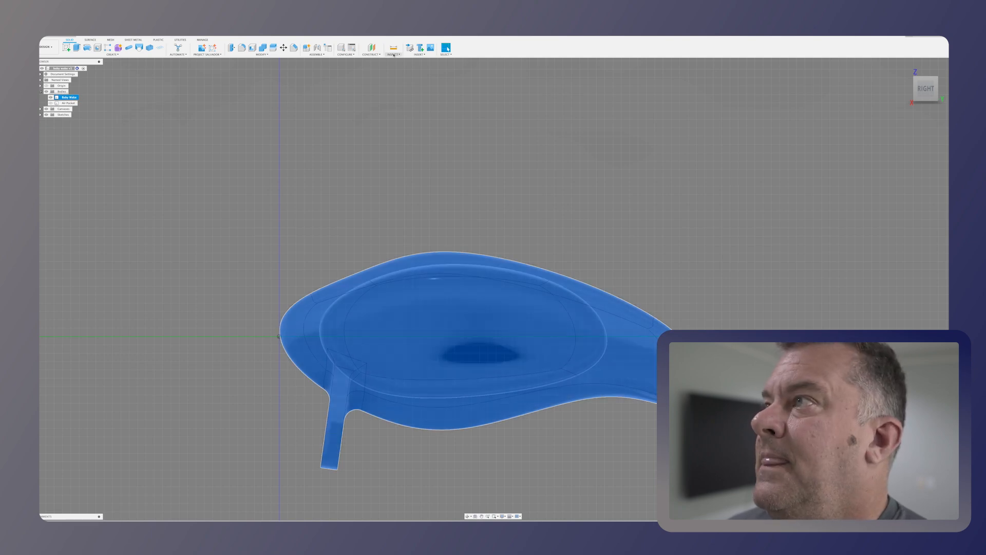
# - Show the hollow lure body's centre of mass via Inspect > Center of Mass
pyautogui.click(393, 54)
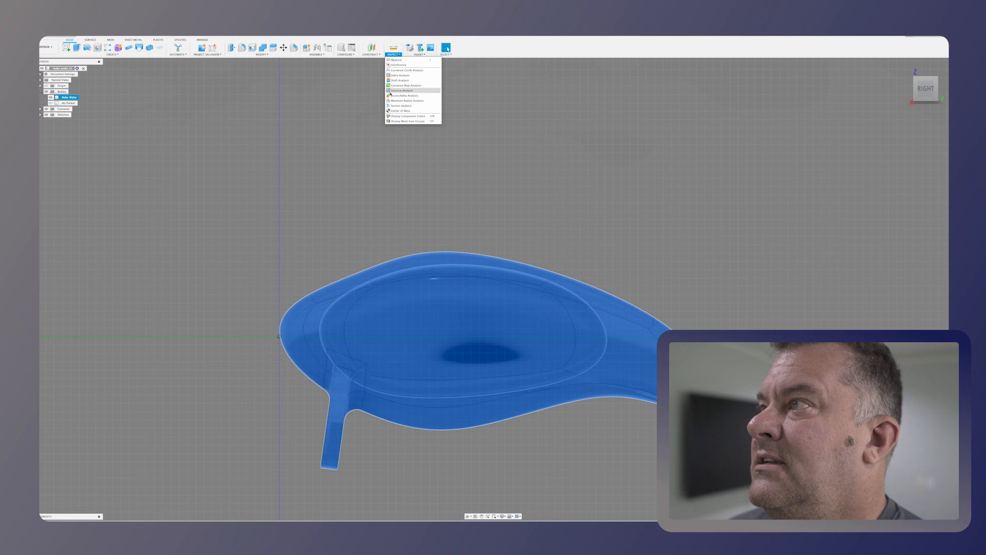
pyautogui.click(398, 111)
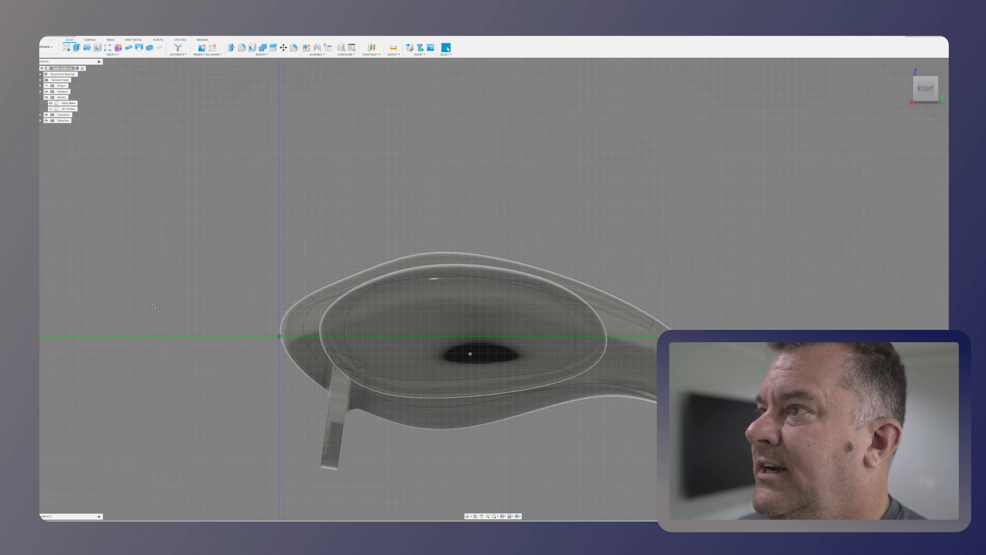
pyautogui.click(68, 103)
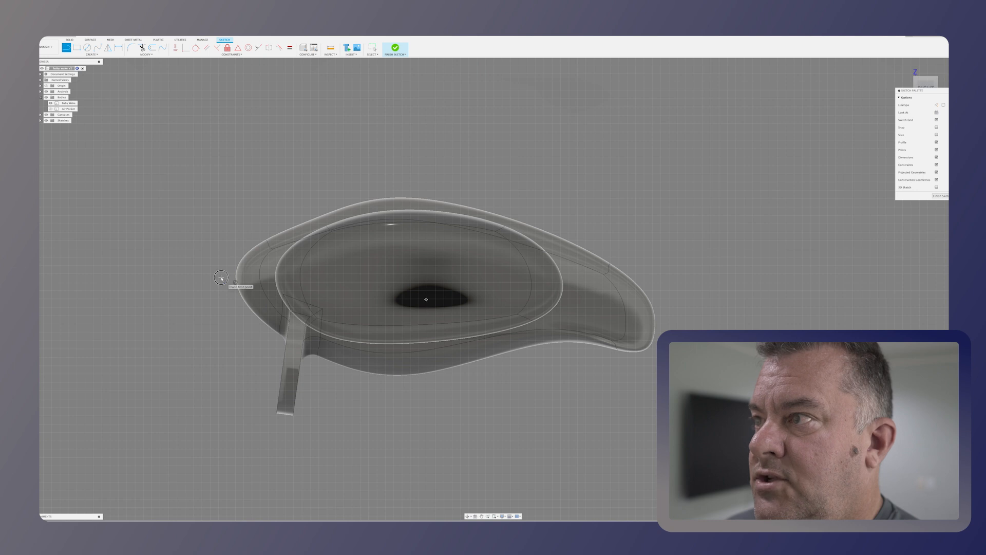
# - Pick the rear tip point of the lure outline in the drain-hole sketch
pyautogui.click(221, 278)
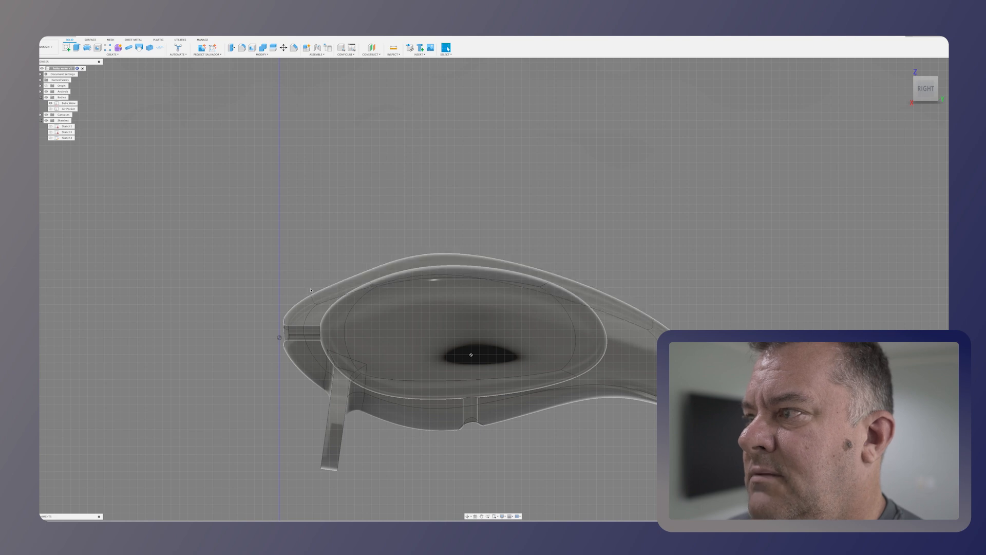
pyautogui.click(68, 103)
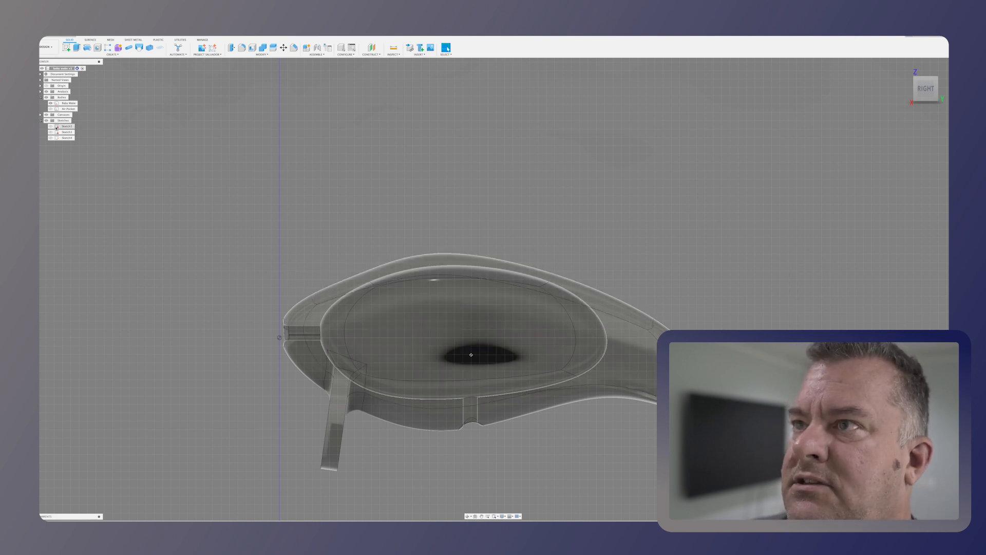
# - View the last sketch's horizontal and vertical lines face-on with Look At
pyautogui.rightClick(62, 138)
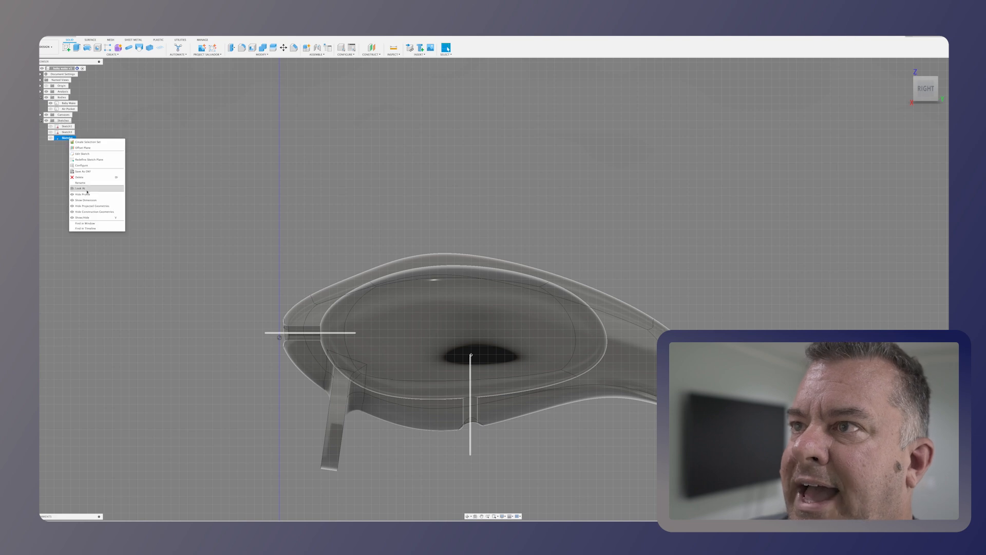
pyautogui.click(81, 188)
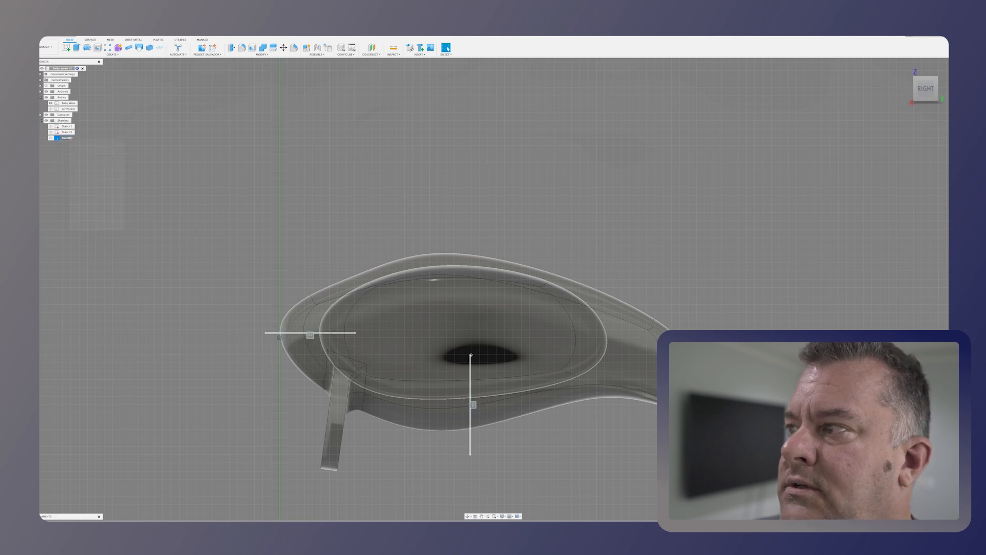